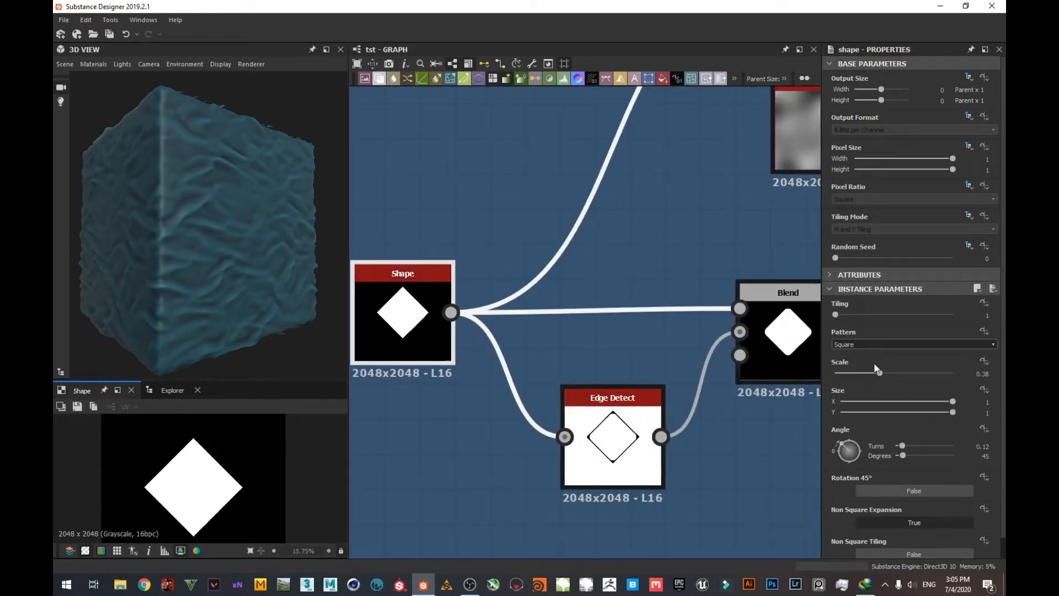
# - Inspect the Shape and multiply Blend nodes to review the diamond-with-outline preview and Blend properties
pyautogui.scroll(-3)
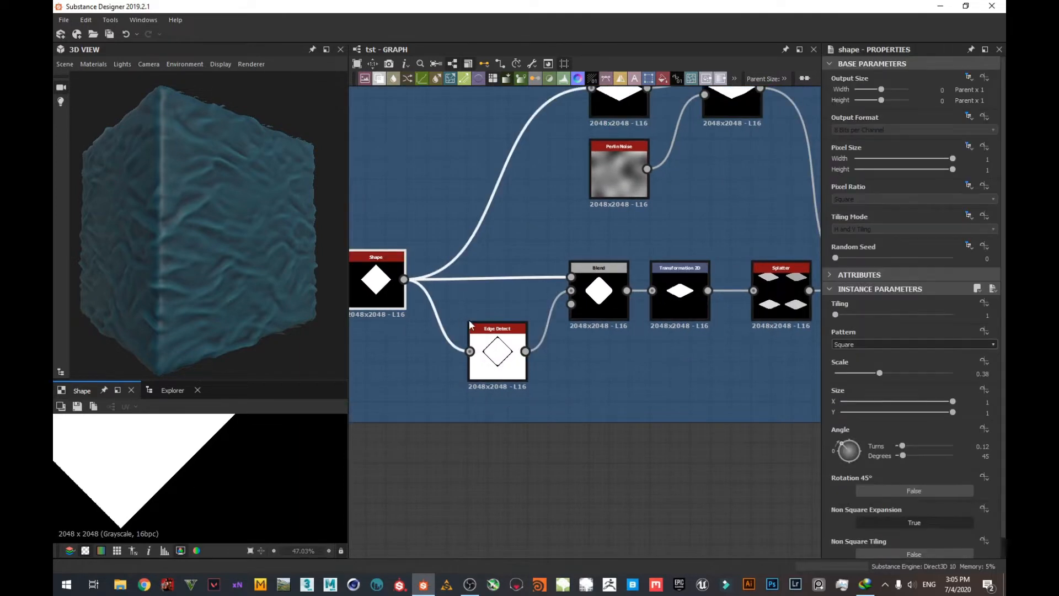
pyautogui.click(497, 351)
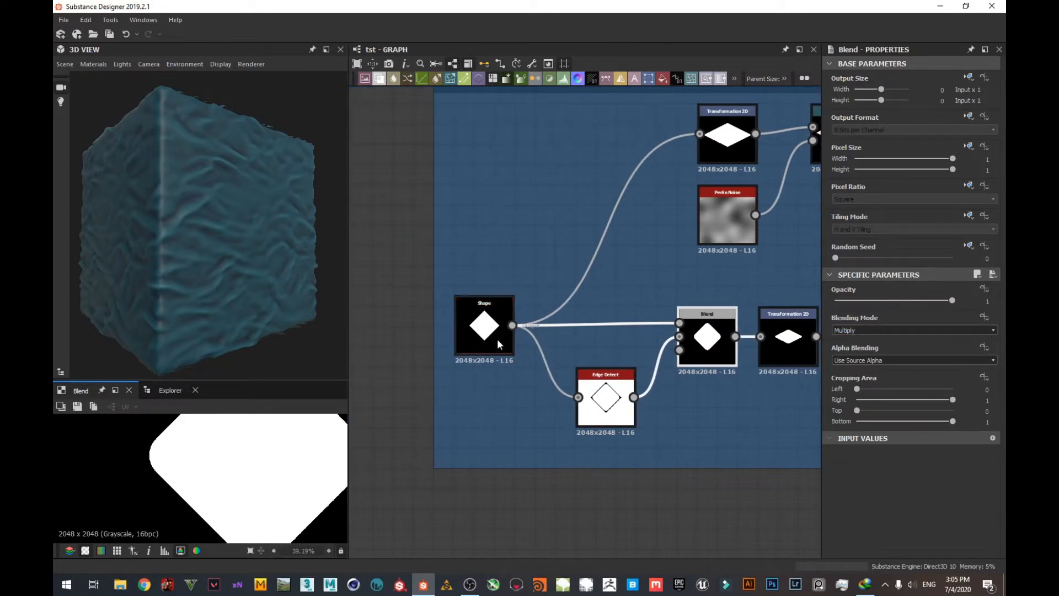
pyautogui.click(485, 325)
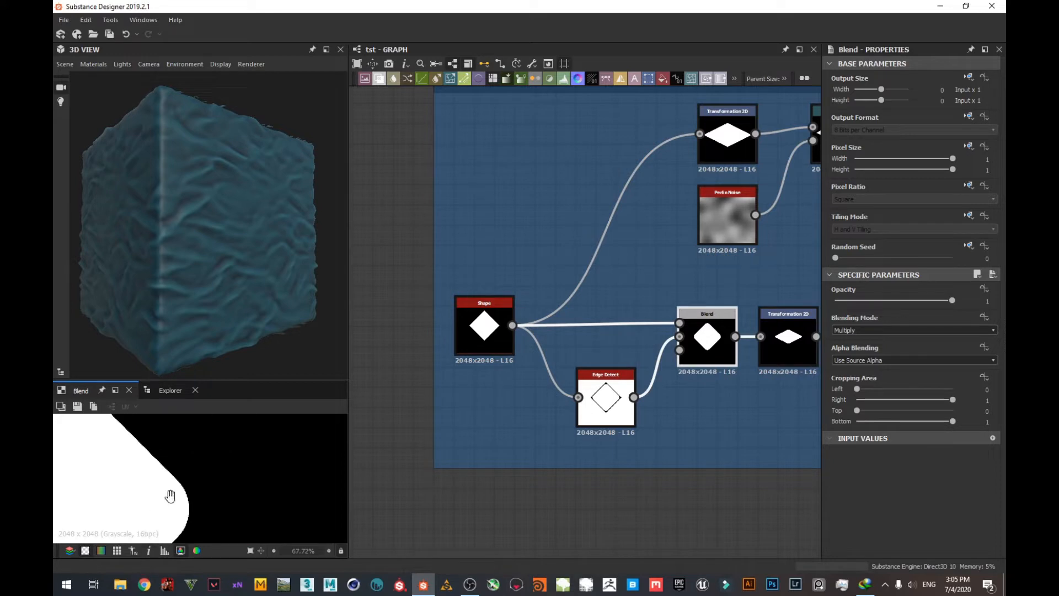
pyautogui.scroll(-3)
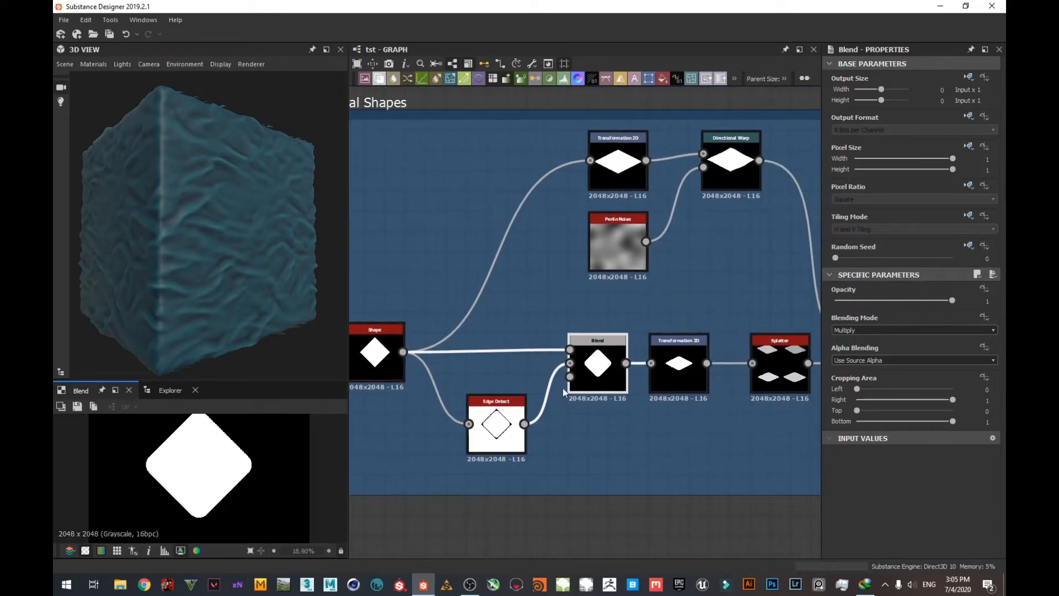
# - Try Horizontal Tiling then H and V Tiling on the Transformation 2D diamond
pyautogui.click(649, 366)
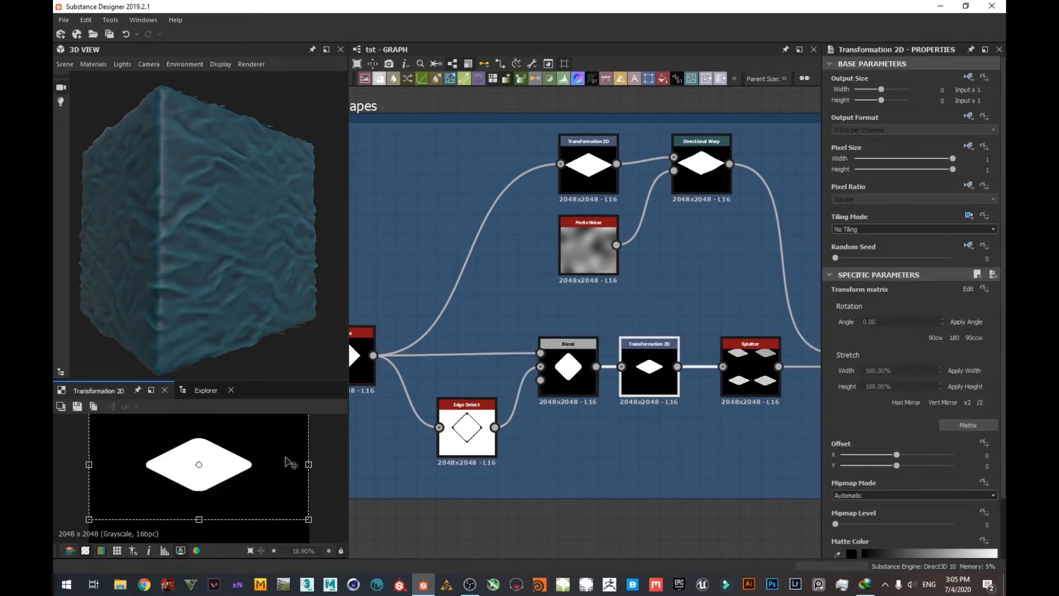
pyautogui.click(648, 366)
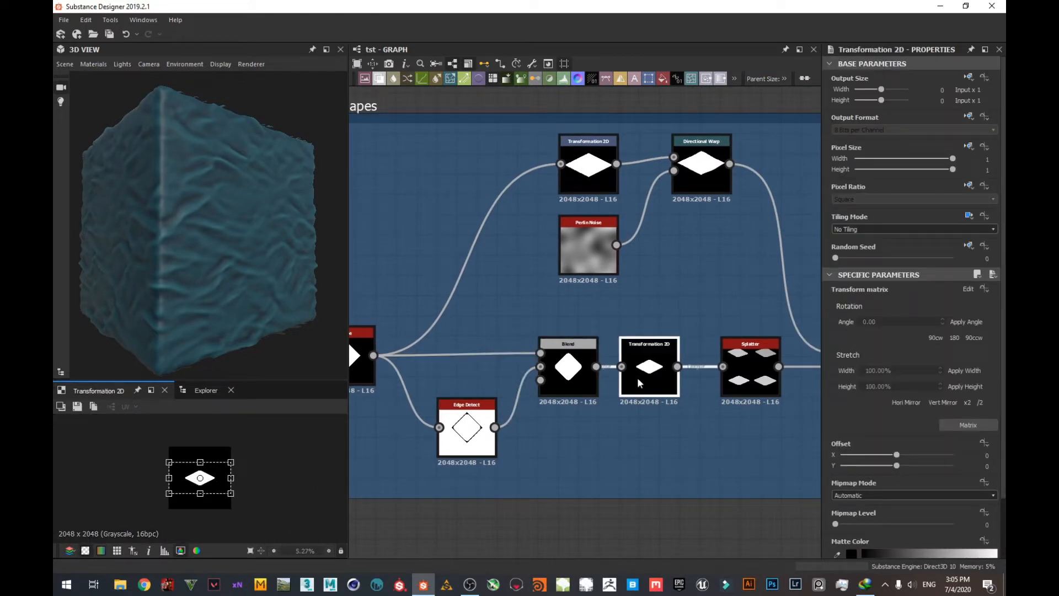
pyautogui.scroll(3)
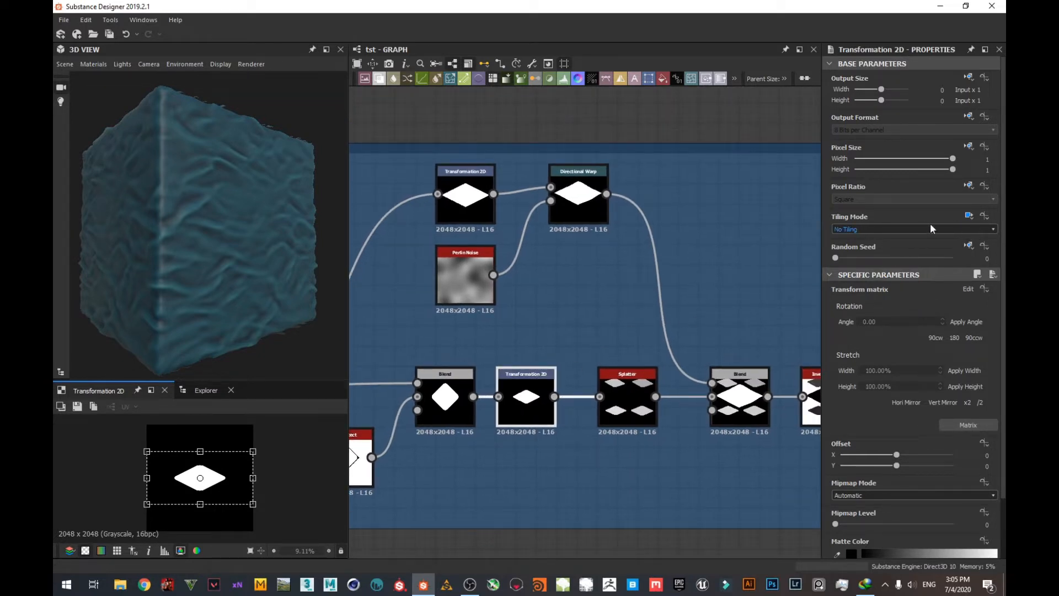
pyautogui.click(912, 229)
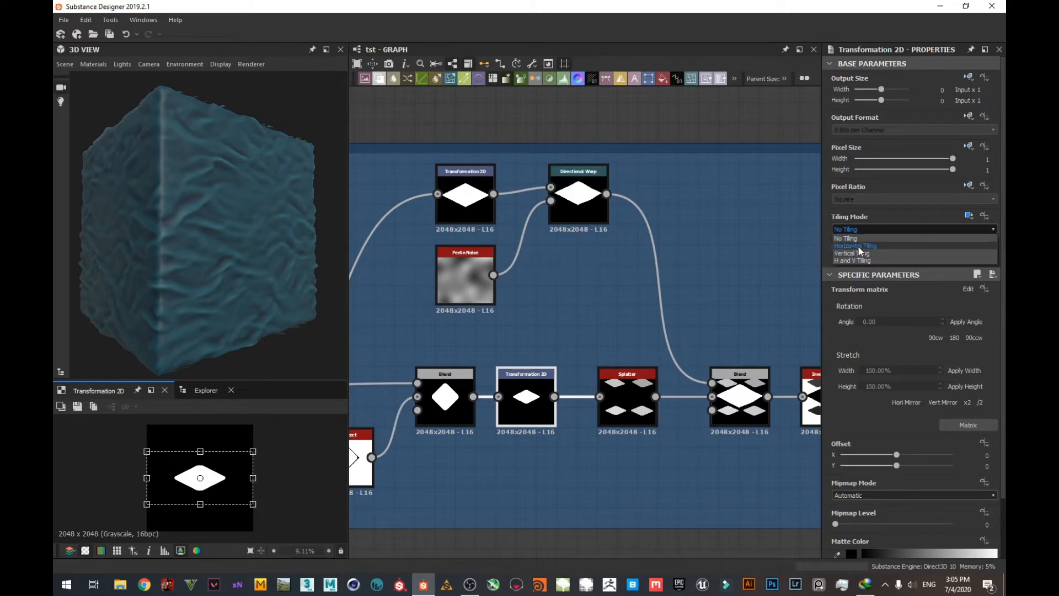
pyautogui.click(857, 245)
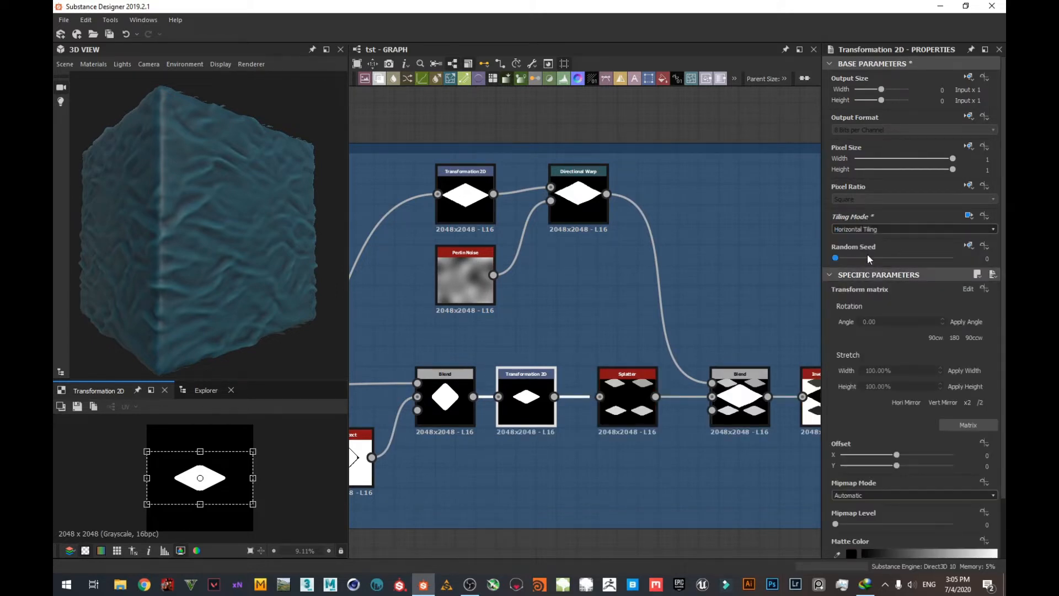
pyautogui.click(912, 228)
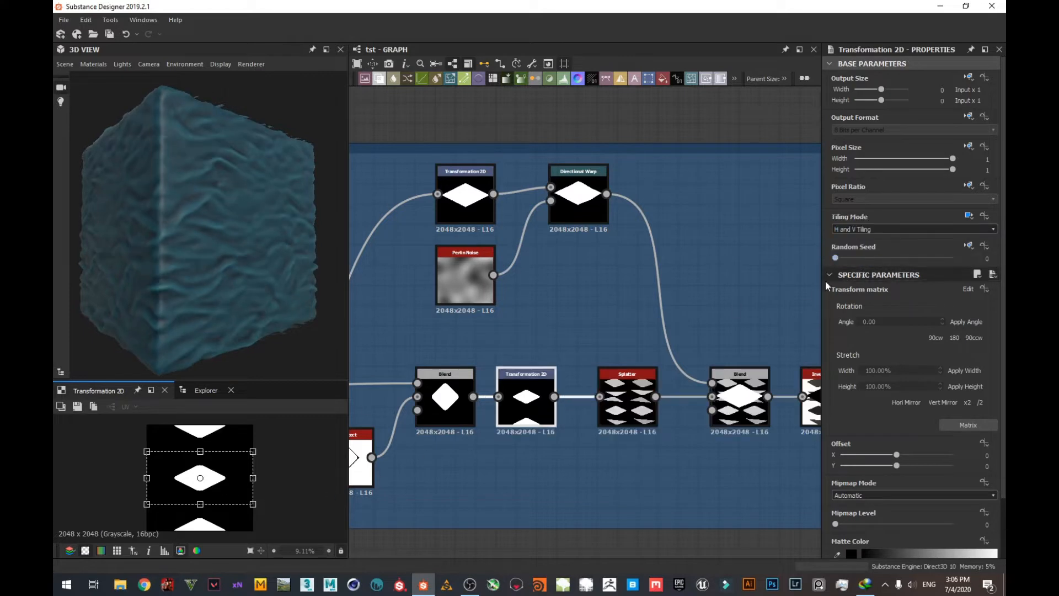
pyautogui.moveTo(657, 238)
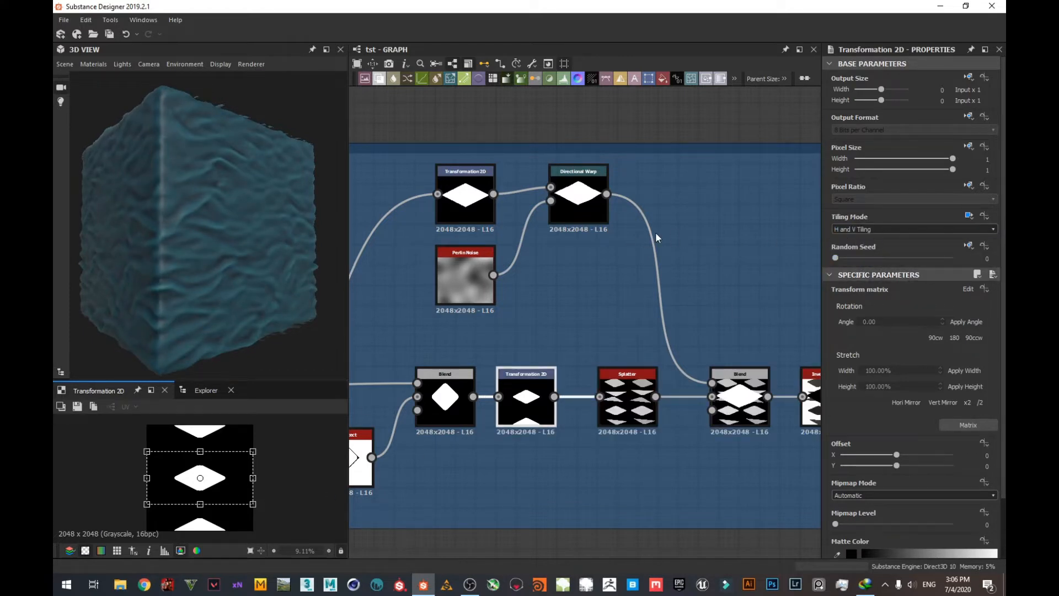
pyautogui.moveTo(747, 252)
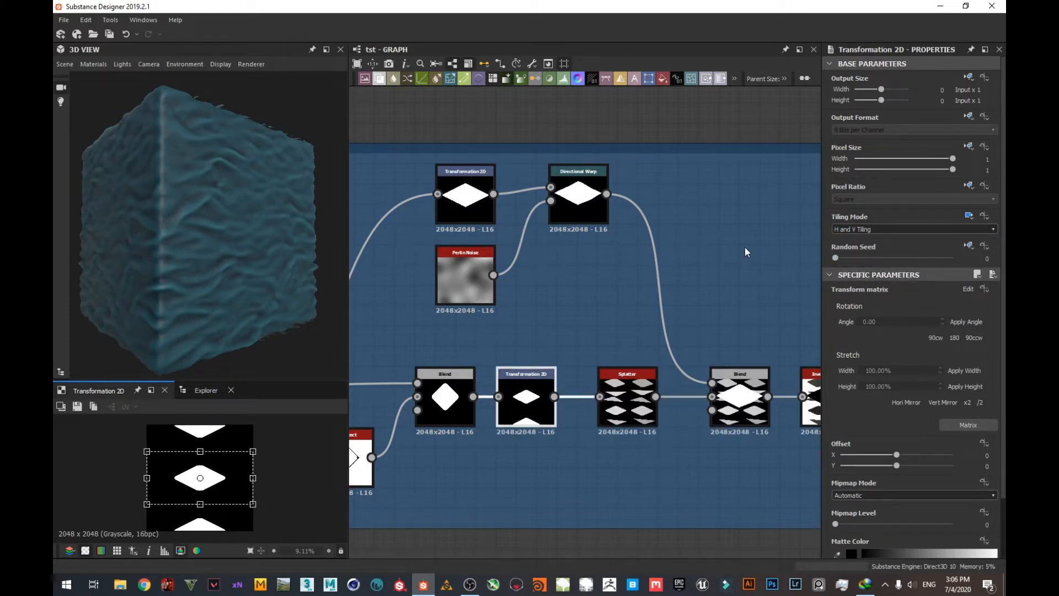
# - Check the Splatter result and return the Transformation 2D to No Tiling for a single diamond
pyautogui.click(626, 396)
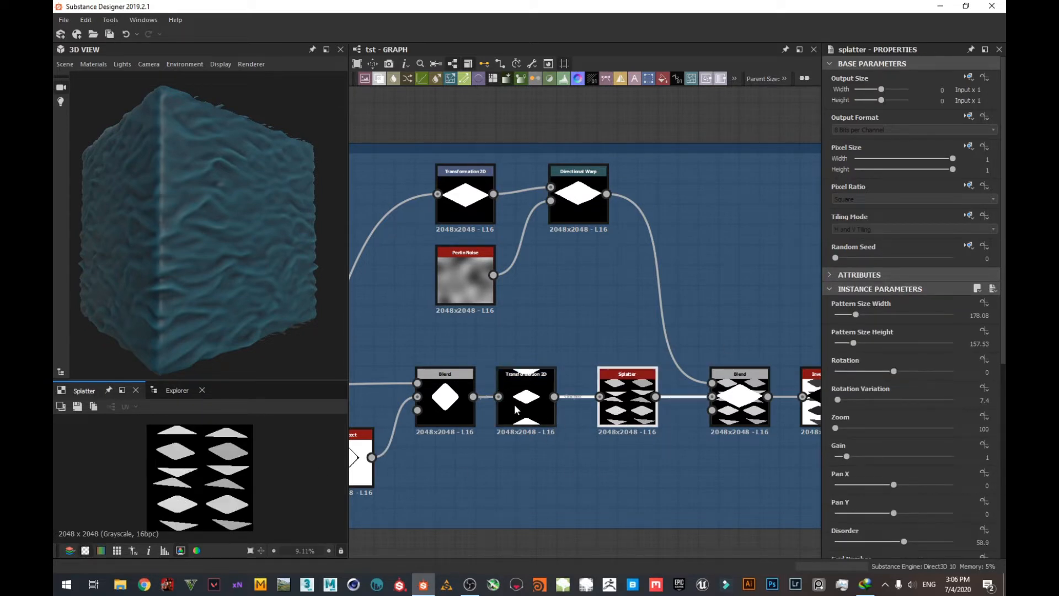
pyautogui.click(527, 396)
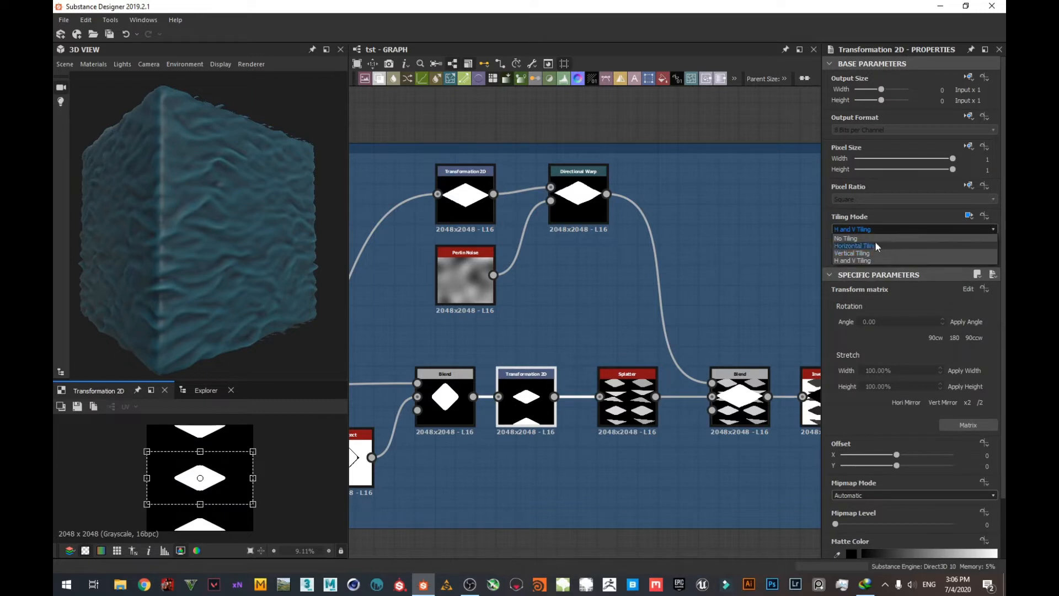
pyautogui.click(847, 239)
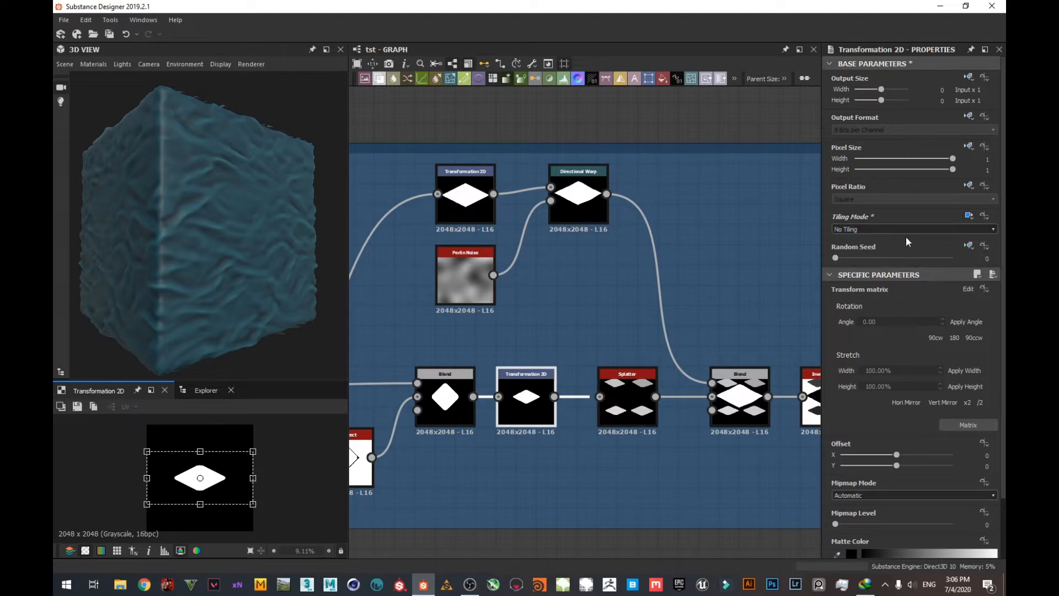
pyautogui.scroll(-3)
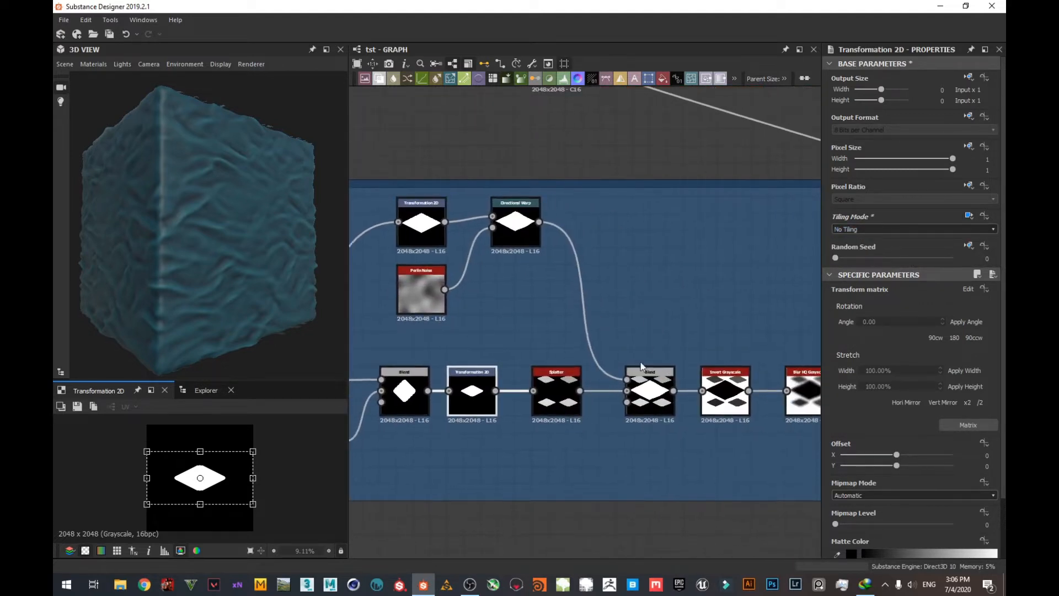
# - Review the Splatter output and pan toward the Blur HQ Grayscale node downstream
pyautogui.click(556, 393)
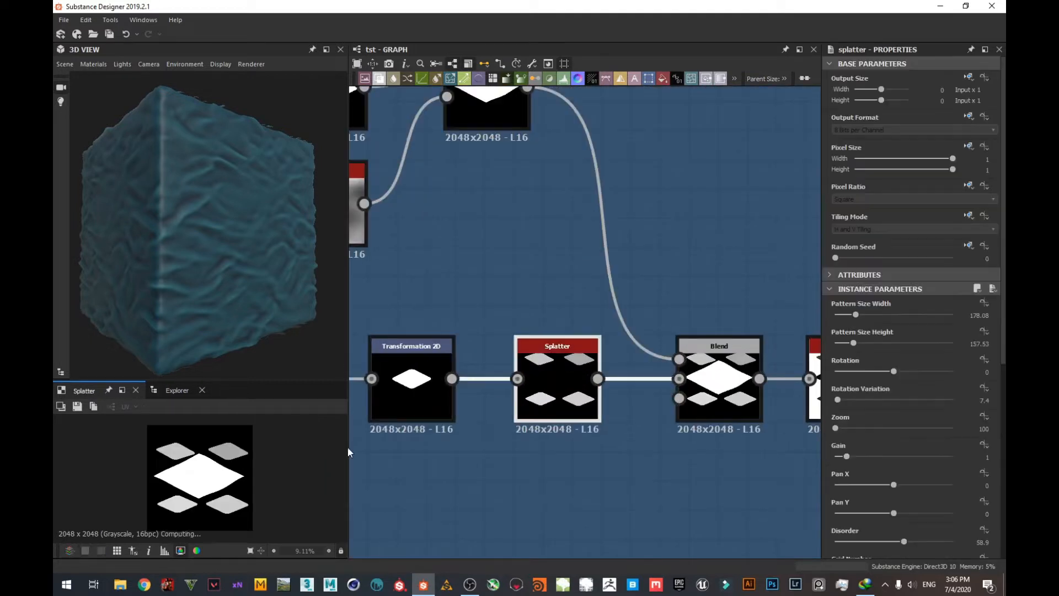
pyautogui.scroll(-3)
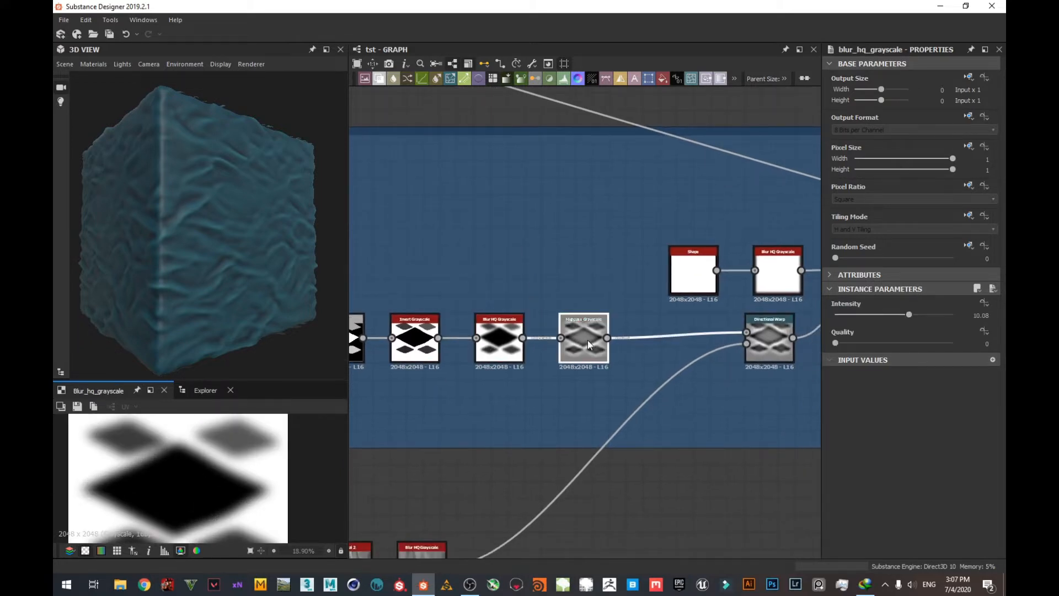
# - Select the Blend node multiplying the blurred white shape with the warped diamonds
pyautogui.click(583, 338)
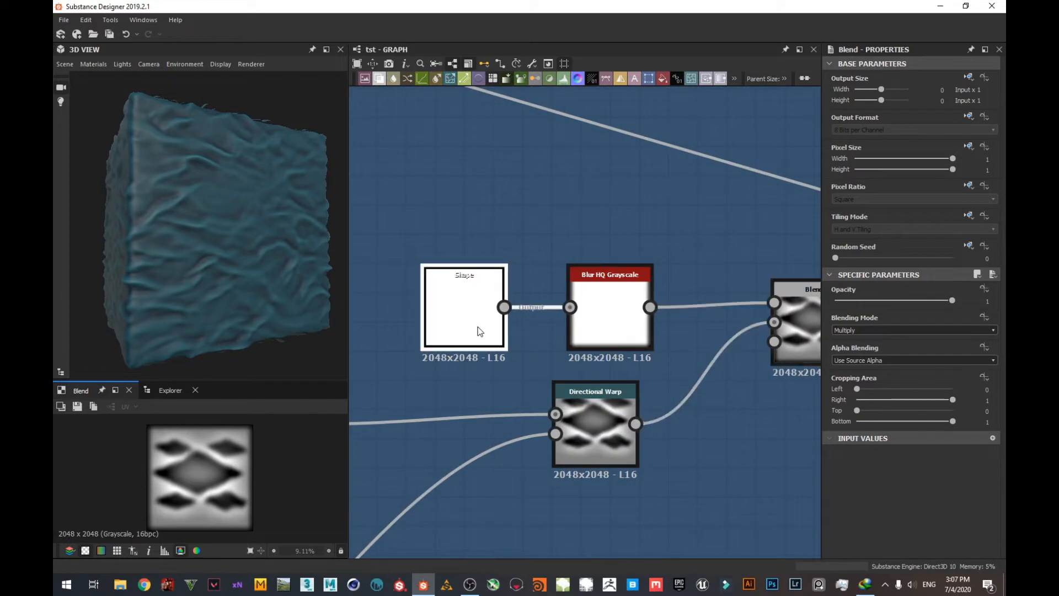
# - Check the Blur HQ Grayscale and Blend results before previewing the blue diamond base color on the cube
pyautogui.click(465, 308)
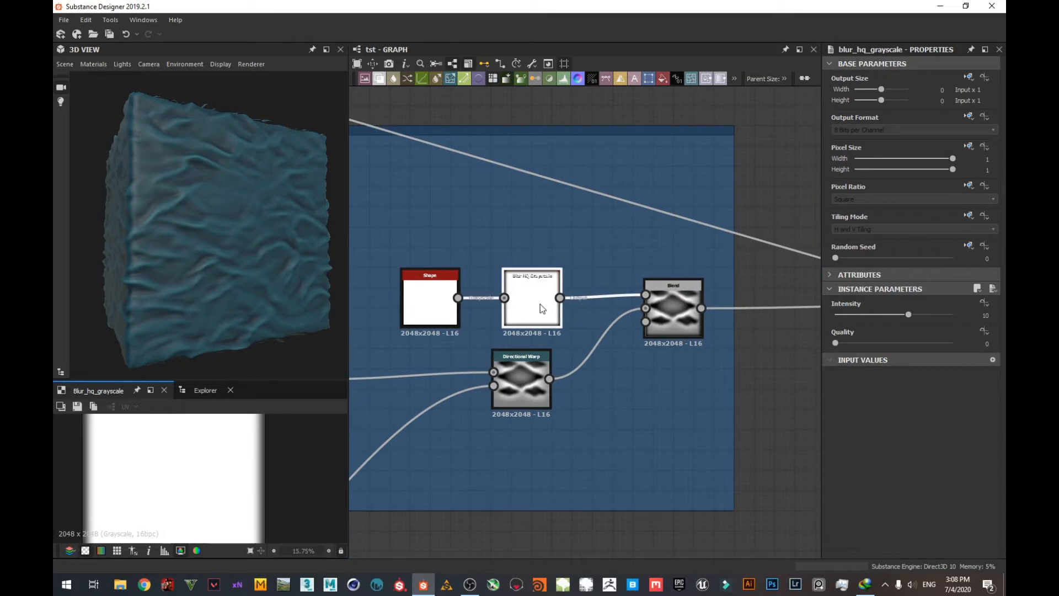
pyautogui.click(673, 309)
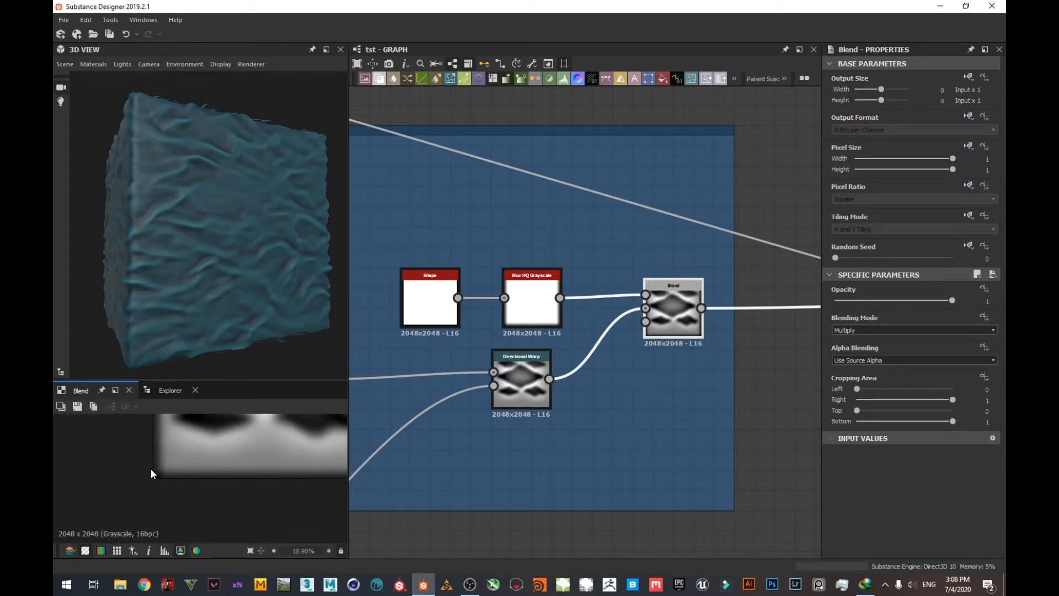
pyautogui.scroll(-3)
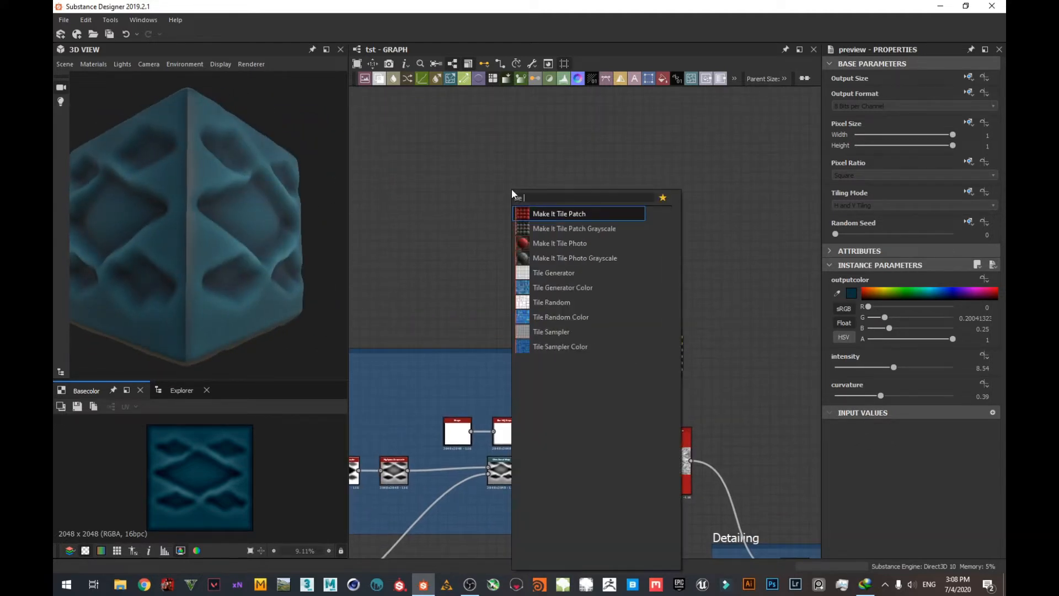
pyautogui.write('tile sa')
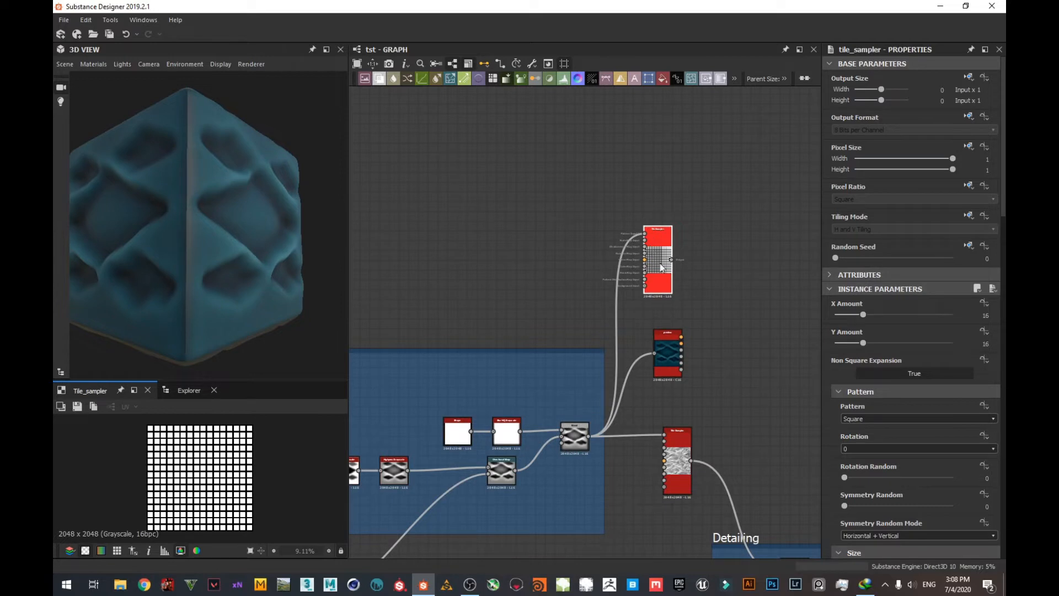
pyautogui.click(916, 418)
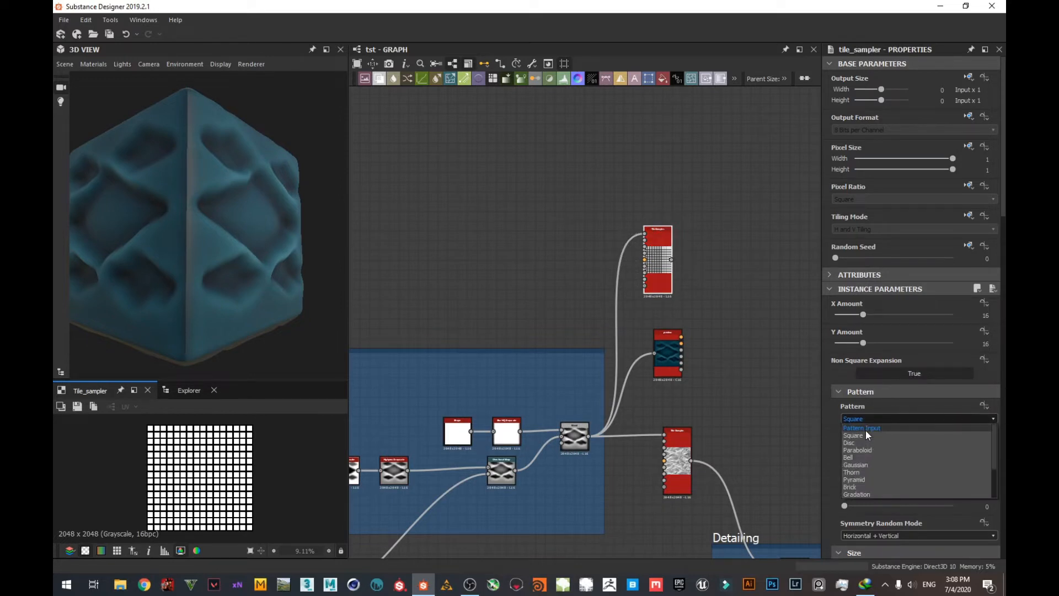
pyautogui.click(862, 428)
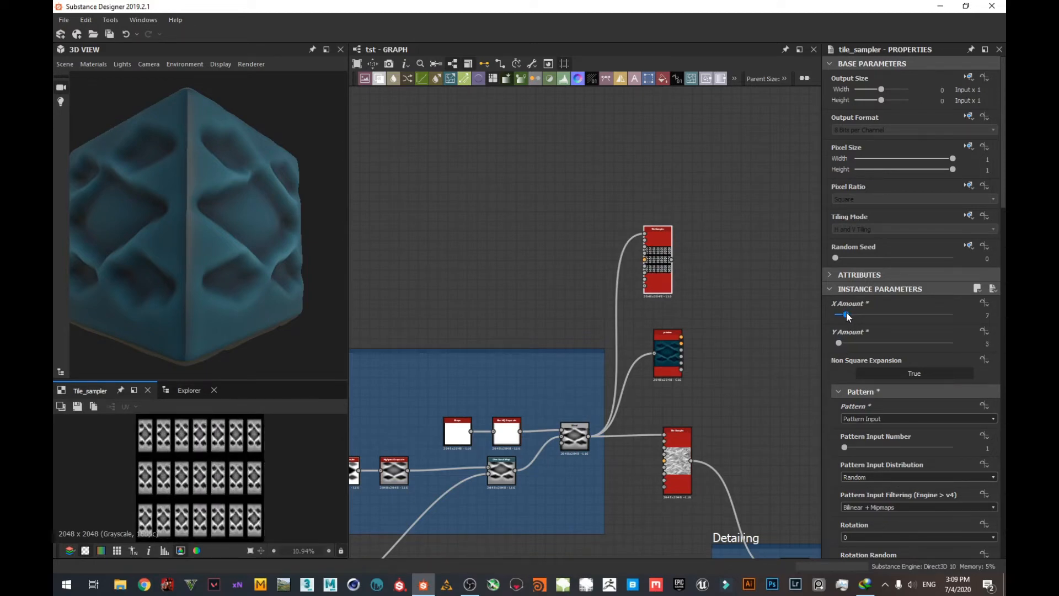
pyautogui.scroll(-3)
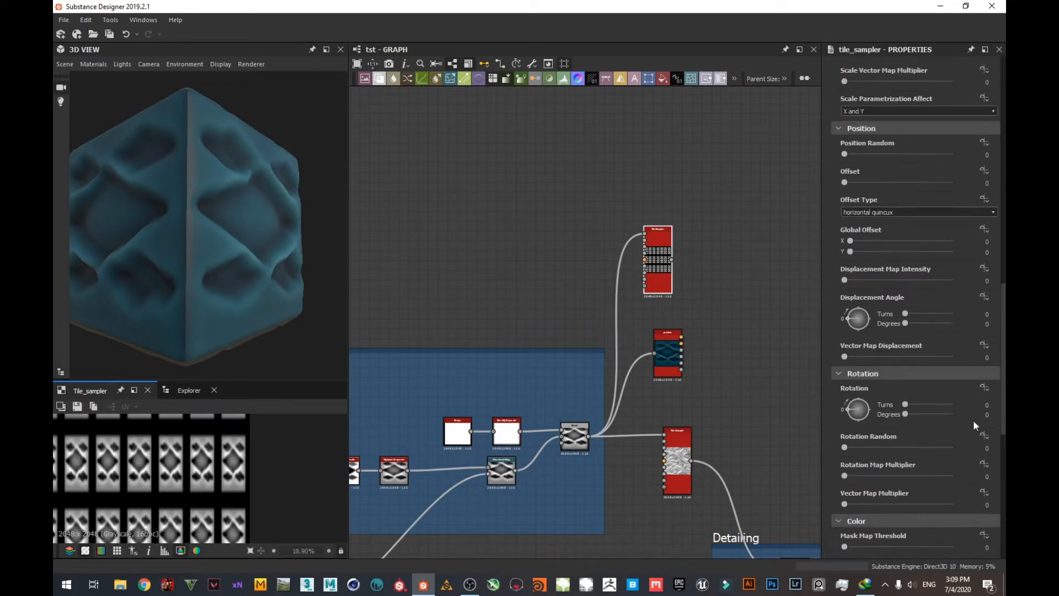
pyautogui.scroll(-3)
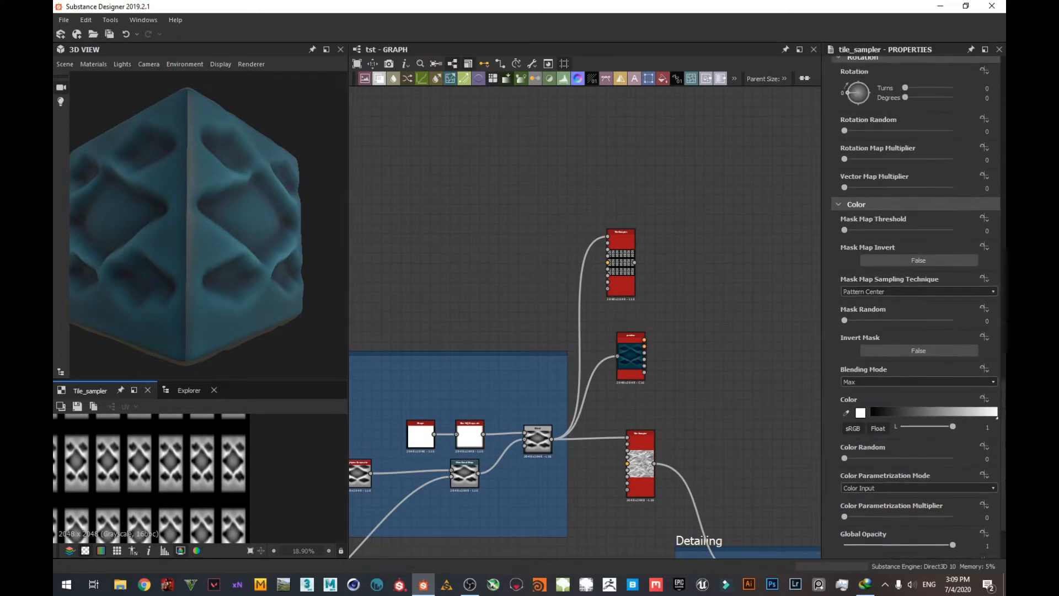
pyautogui.scroll(3)
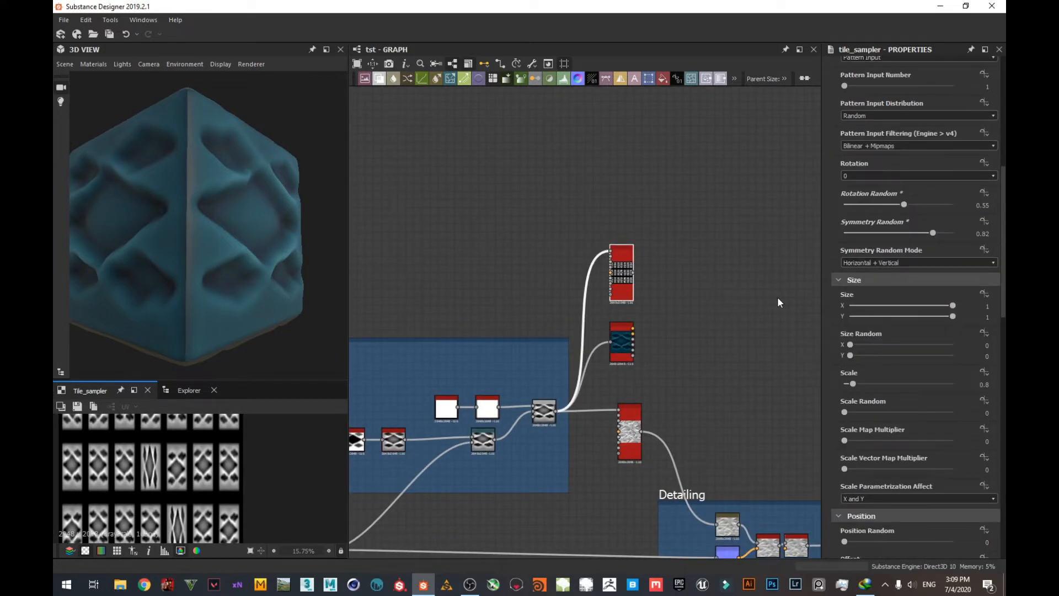
pyautogui.moveTo(796, 304)
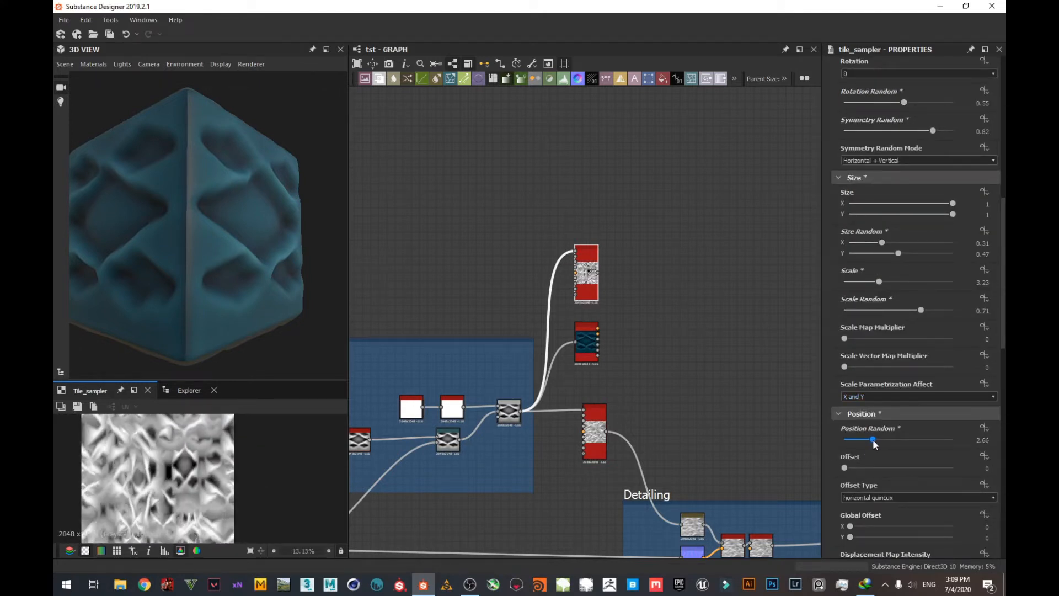
# - Scroll through the Tile Sampler properties raising the size, scale, position, rotation, mask and colour random sliders
pyautogui.scroll(-3)
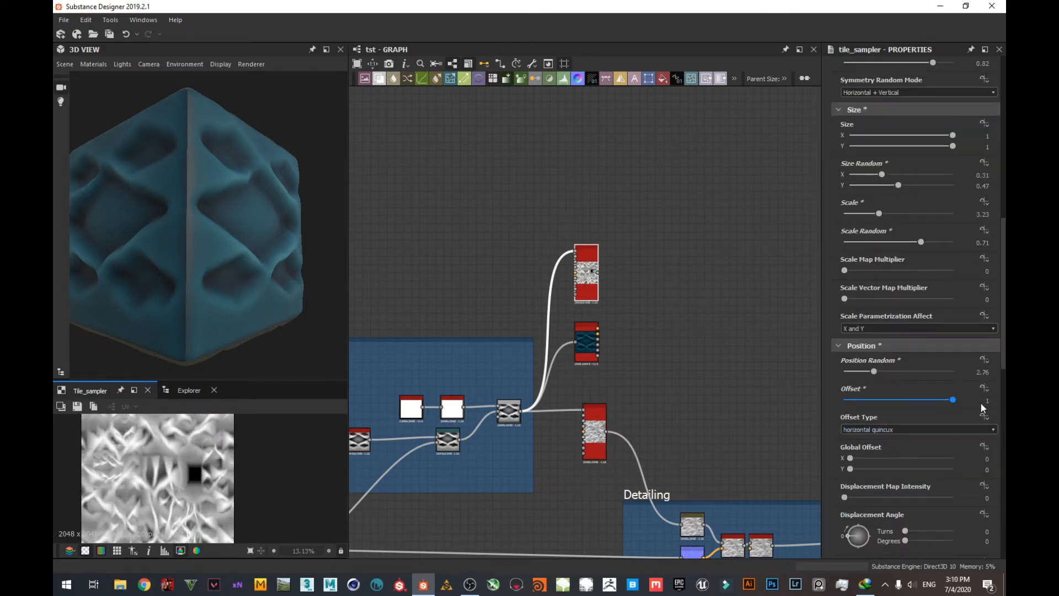
pyautogui.scroll(-3)
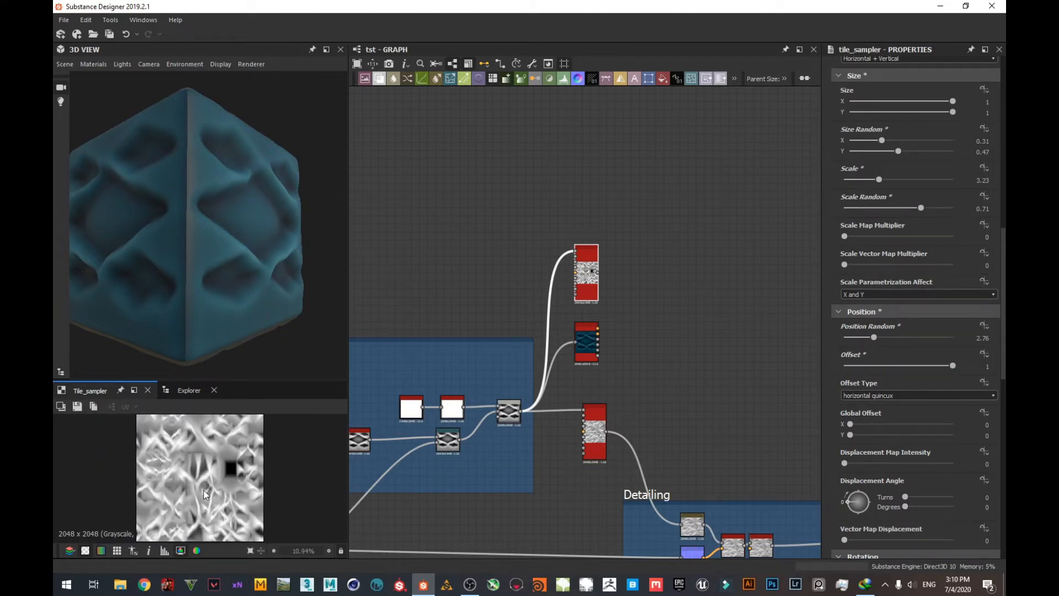
pyautogui.scroll(-3)
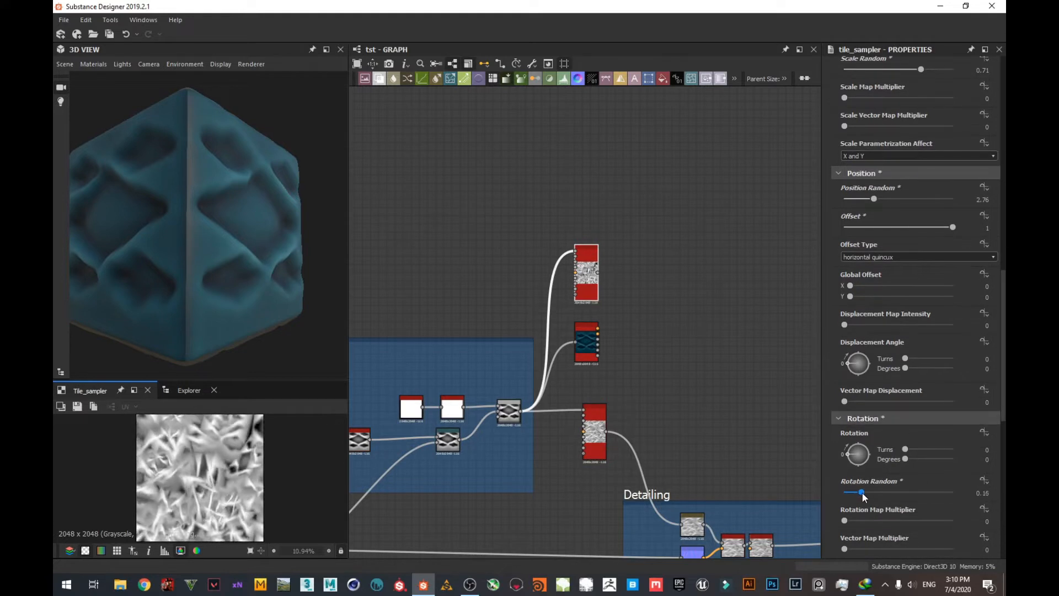
pyautogui.scroll(-3)
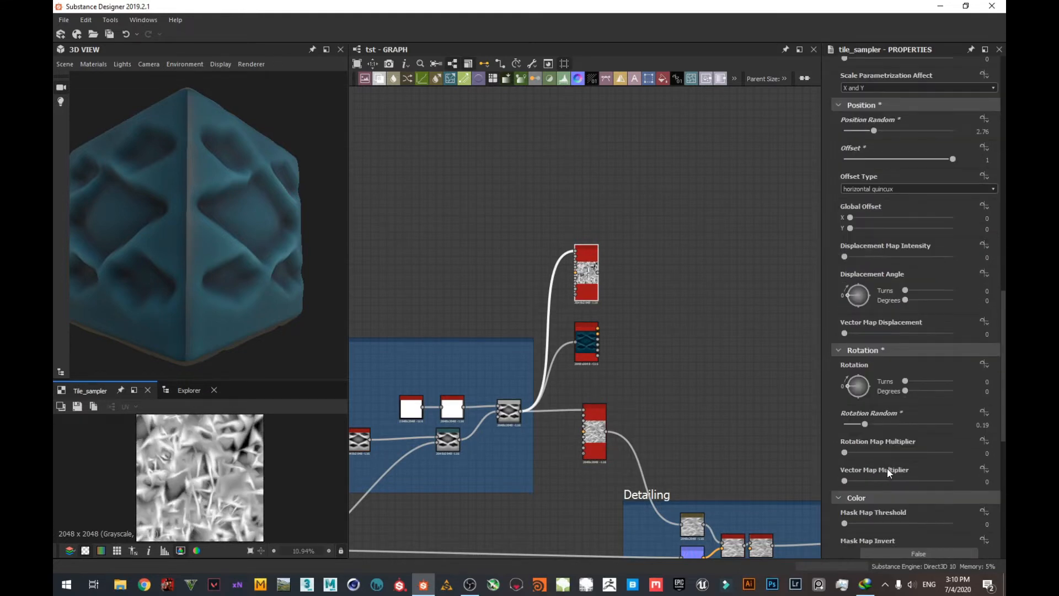
pyautogui.scroll(-3)
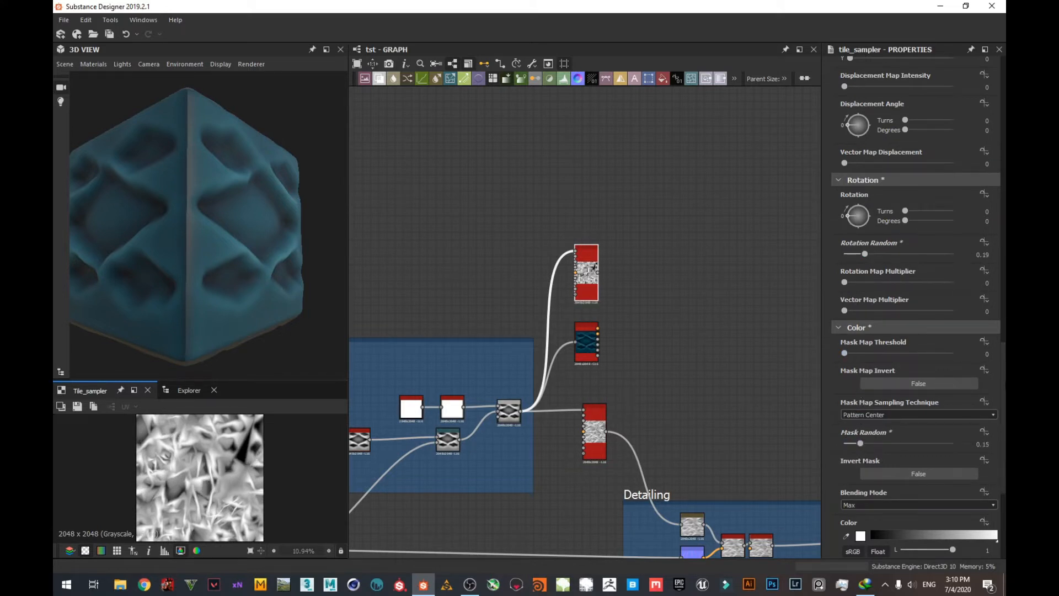
pyautogui.scroll(-3)
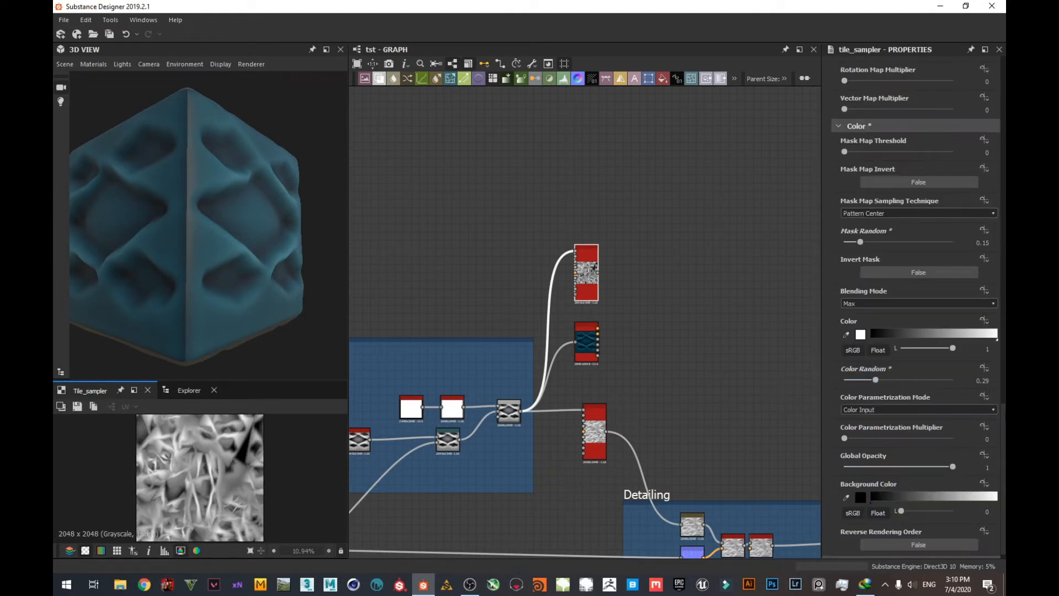
pyautogui.scroll(-3)
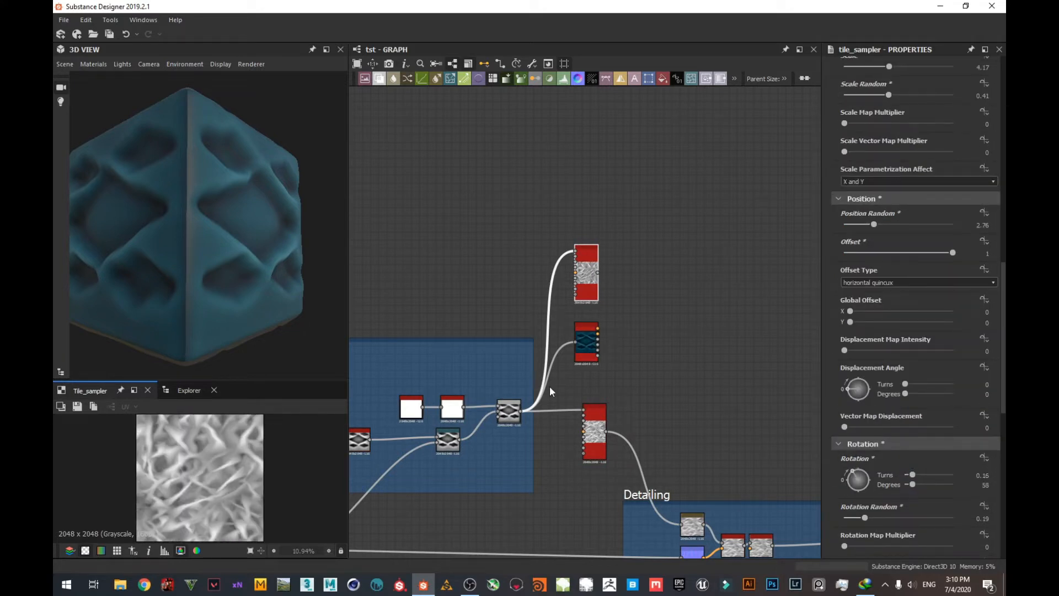
pyautogui.scroll(-3)
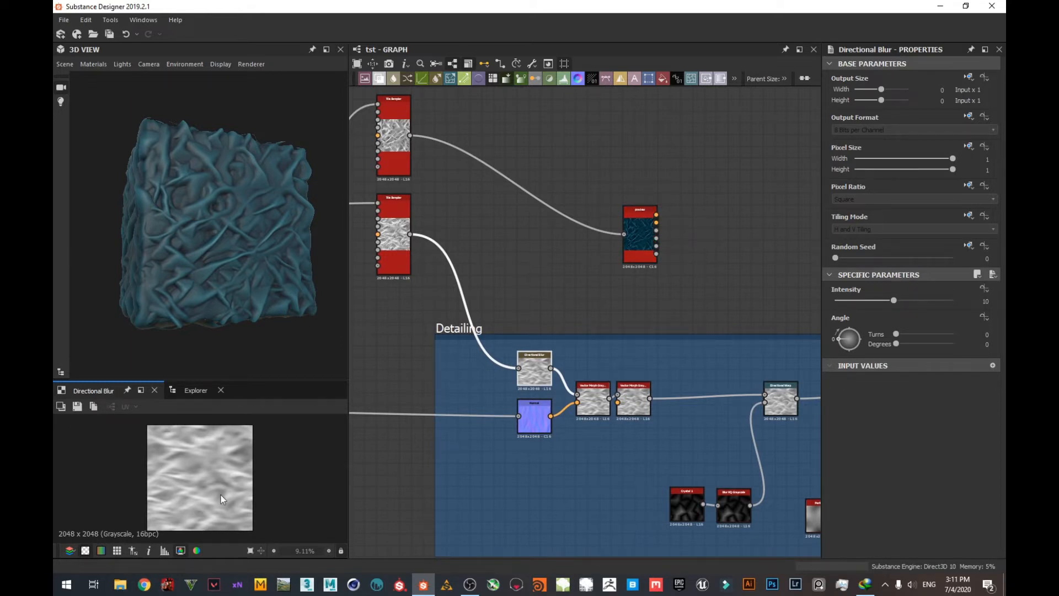
pyautogui.moveTo(890, 346)
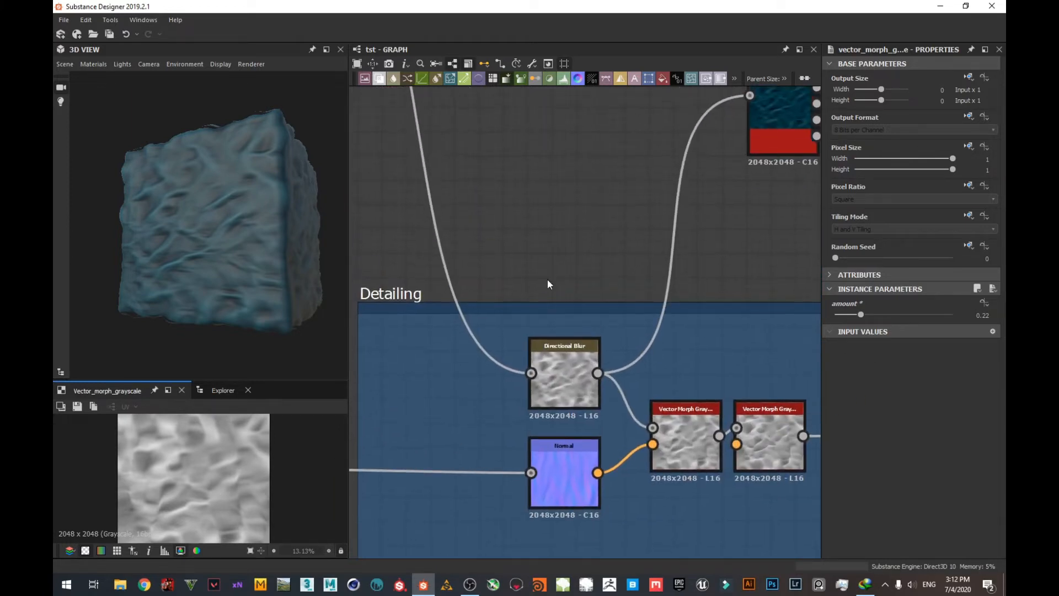
# - Check the Blur HQ Grayscale node, then raise the detailing Normal node's intensity to 16.01
pyautogui.click(564, 473)
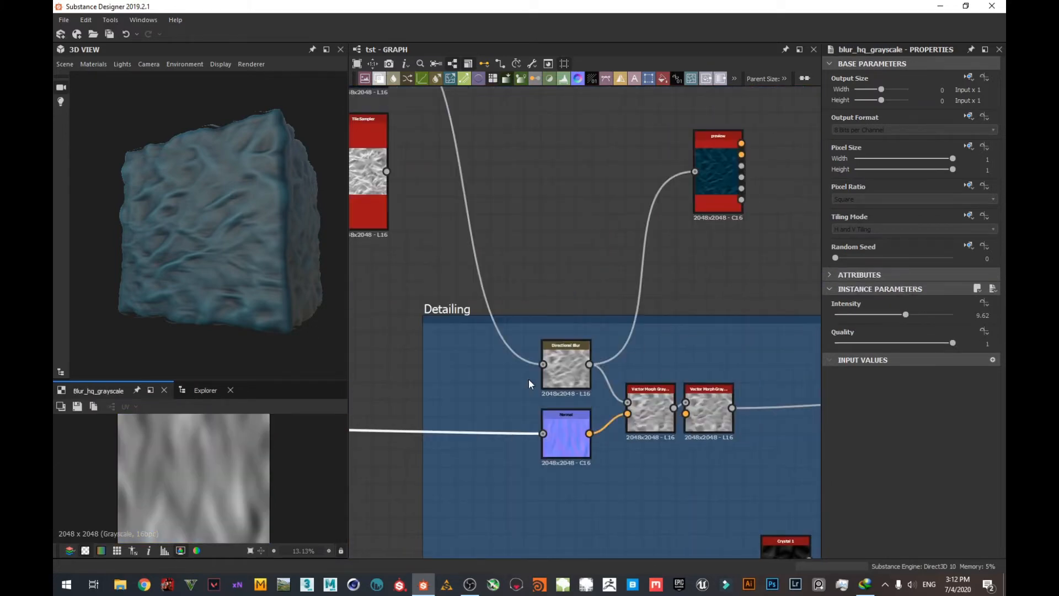
pyautogui.click(566, 436)
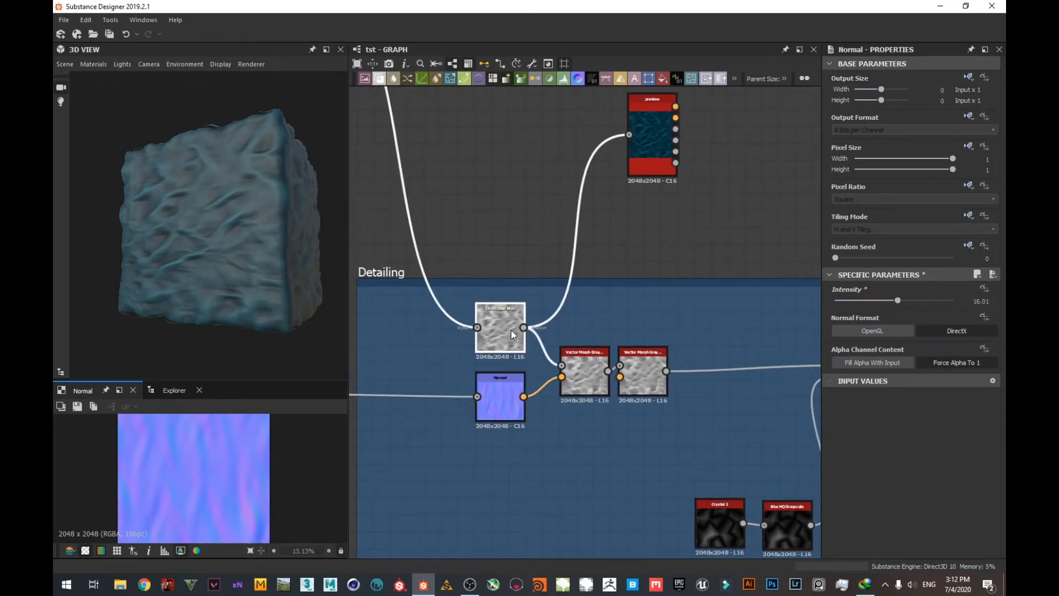
pyautogui.click(651, 372)
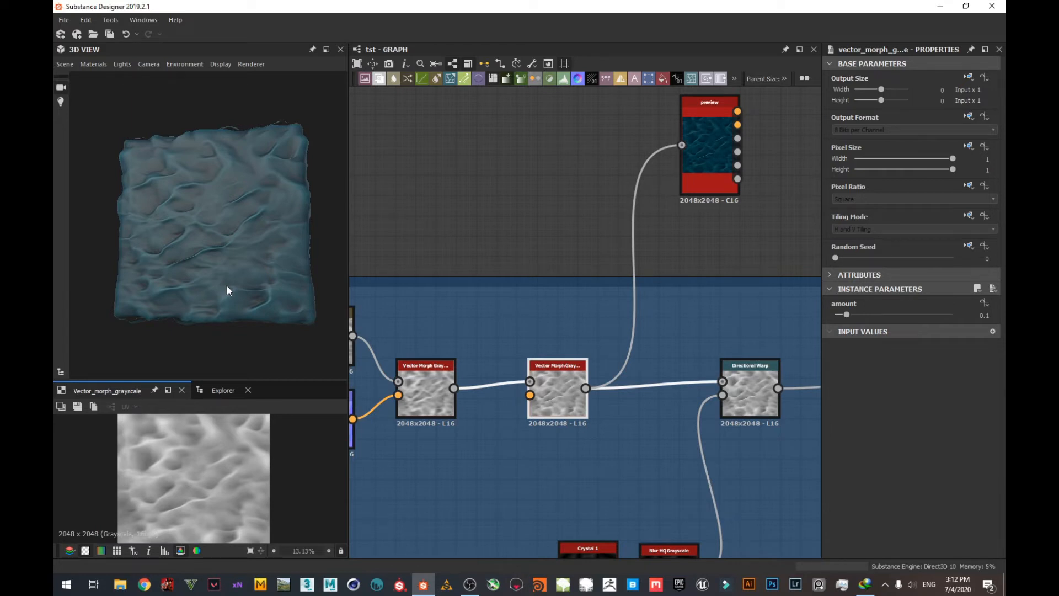
pyautogui.moveTo(672, 224)
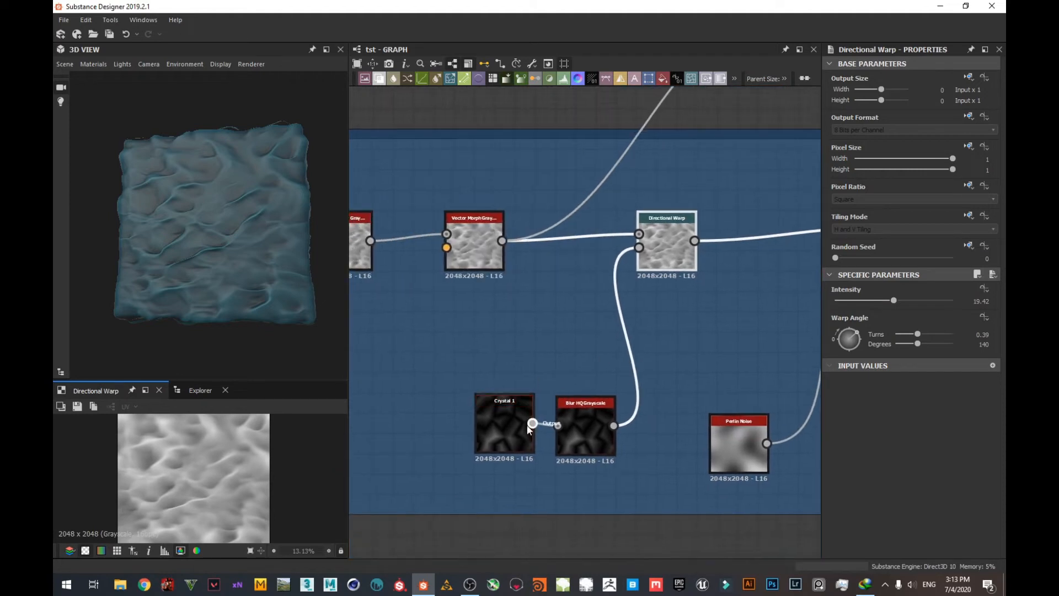
# - Review the Crystal 1 noise and select the Directional Warp to set intensity 21.66 at 227°
pyautogui.click(504, 422)
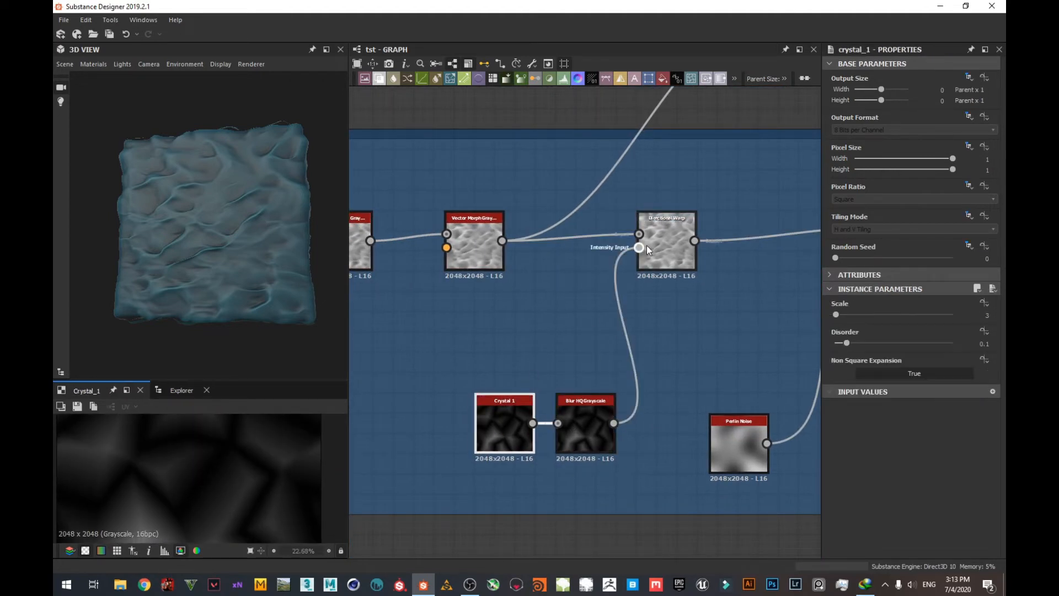
pyautogui.click(667, 243)
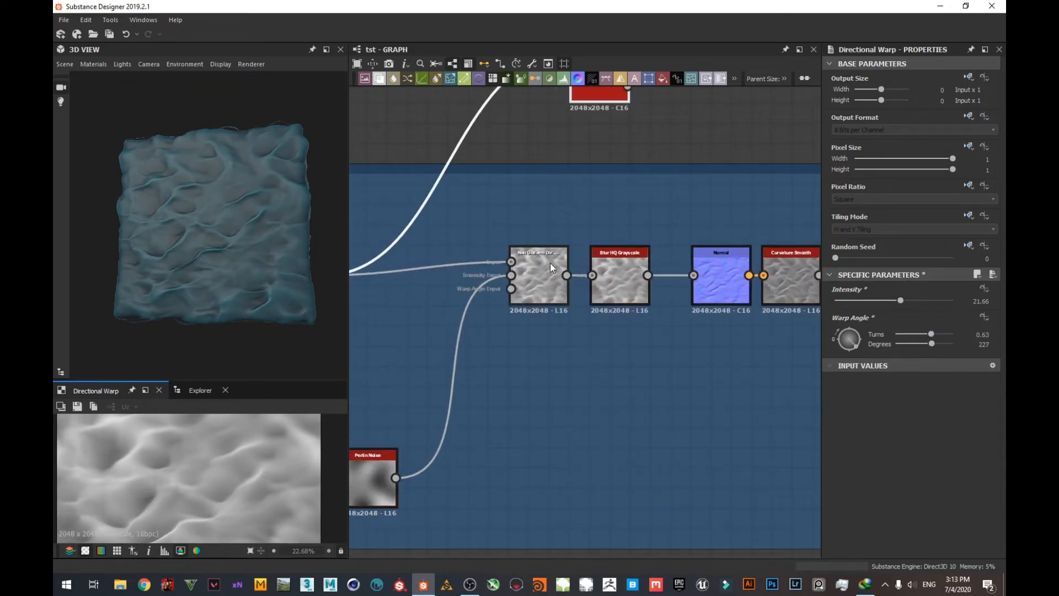
# - Set the Non Uniform Directional Warp's trail mode to Min after trying Max, with trail fade 0.47
pyautogui.click(518, 276)
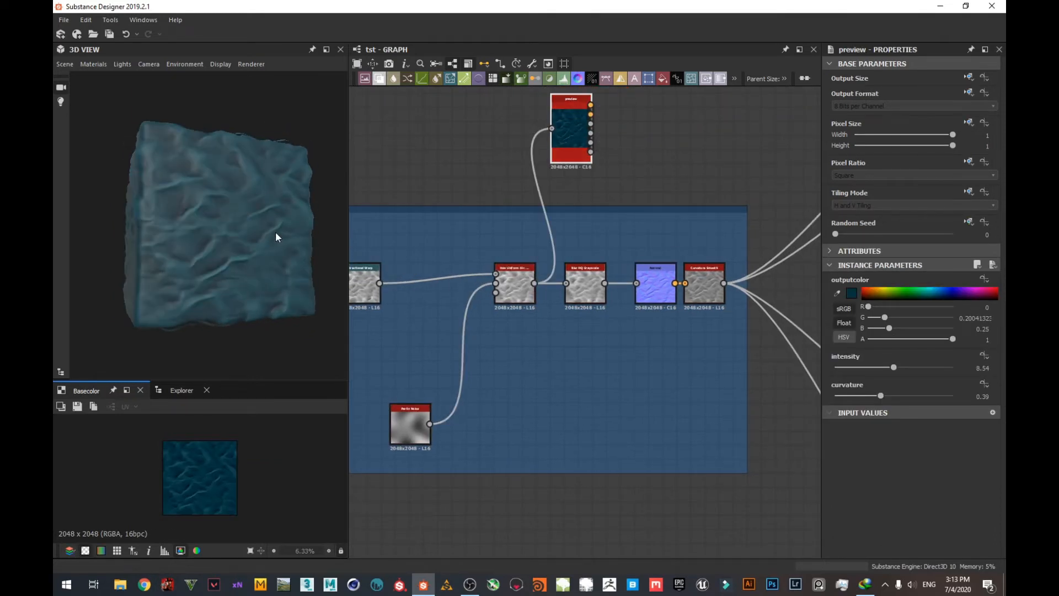
pyautogui.click(513, 283)
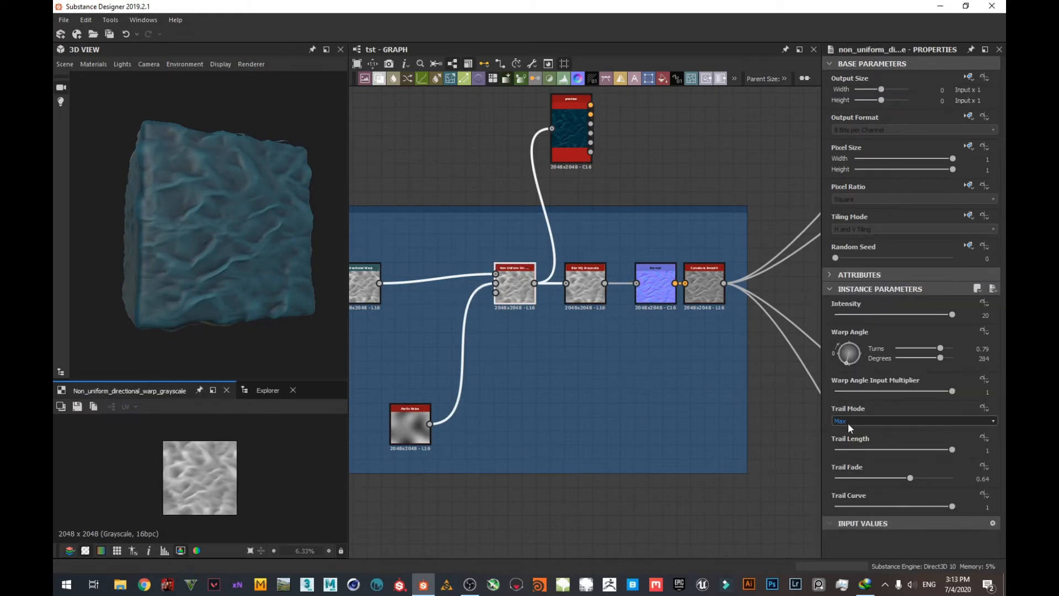
pyautogui.click(913, 420)
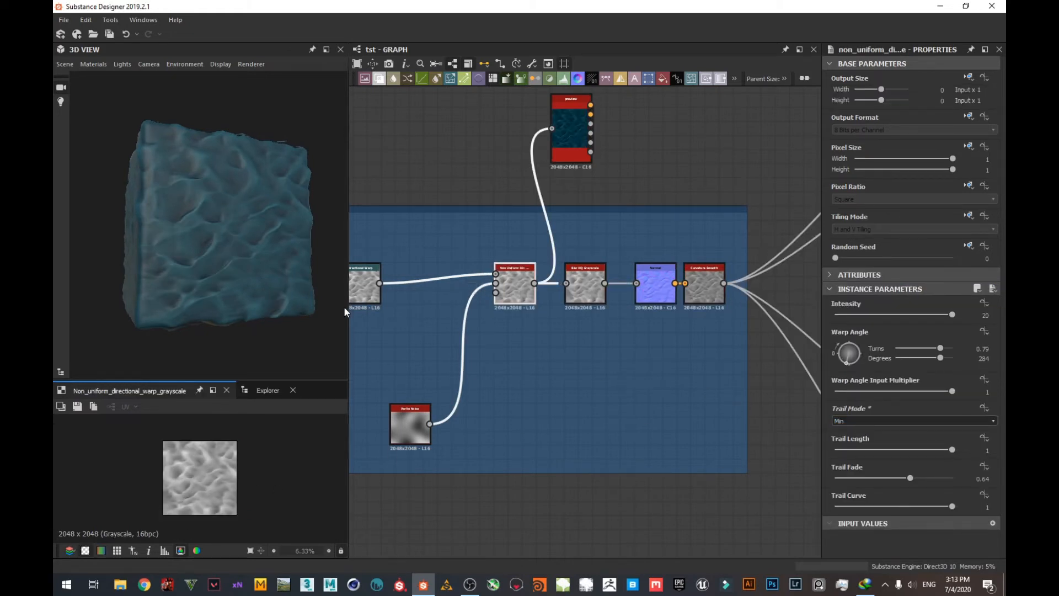
pyautogui.click(914, 420)
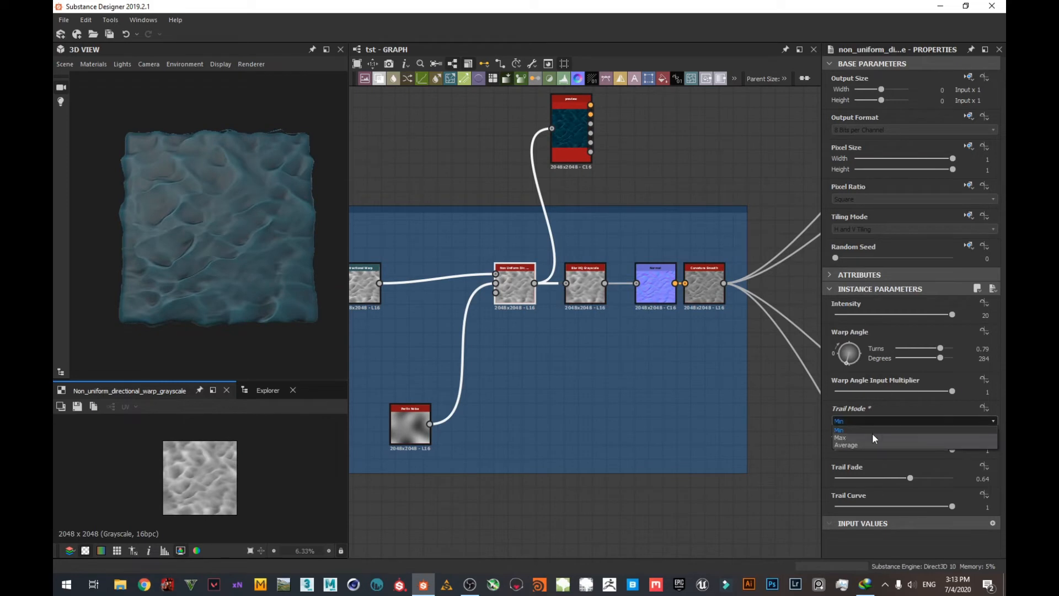
pyautogui.click(840, 438)
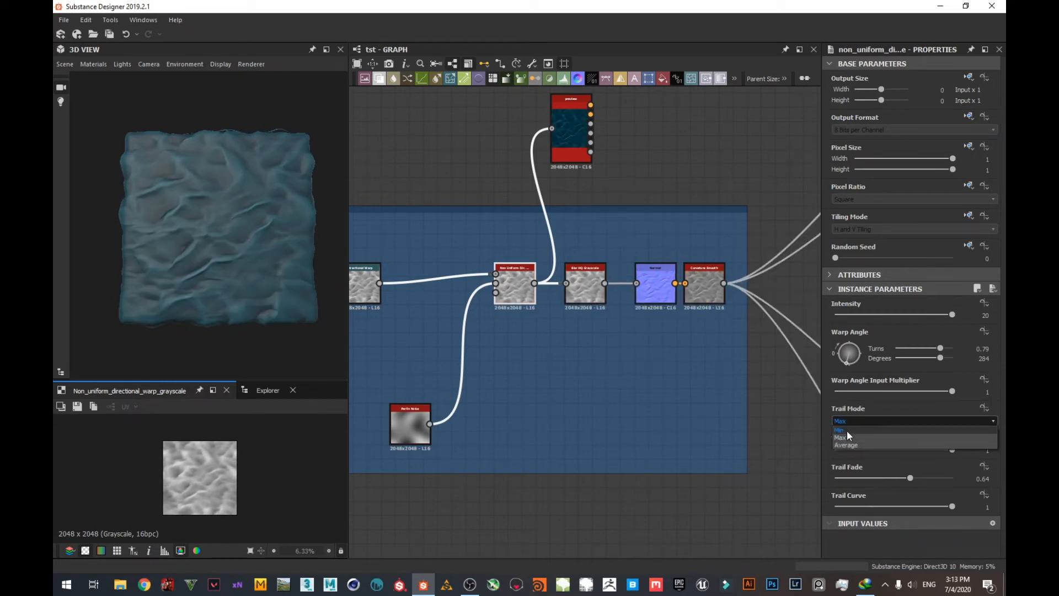
pyautogui.click(841, 430)
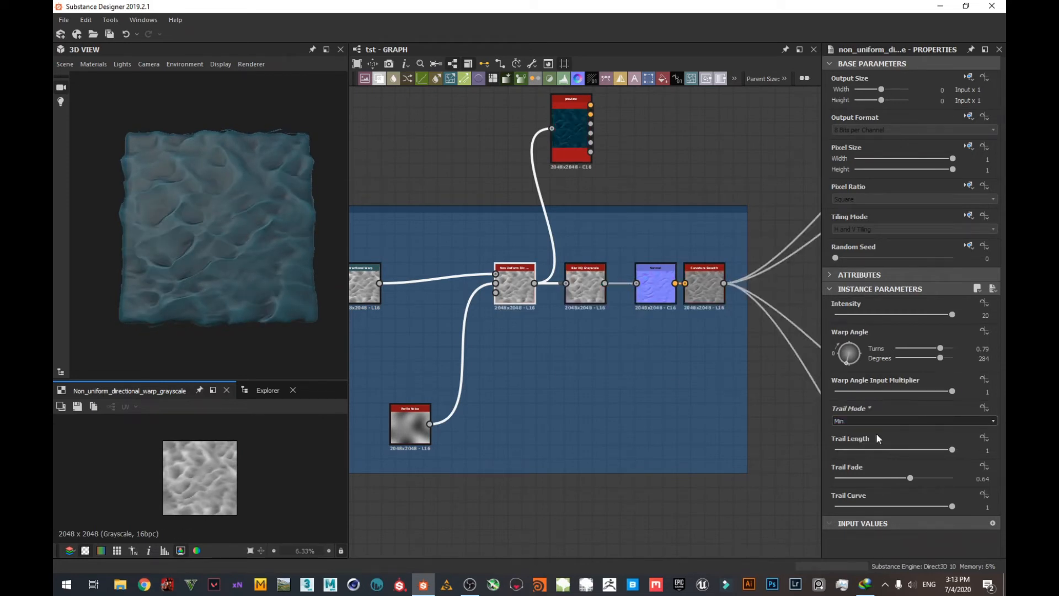
pyautogui.click(912, 421)
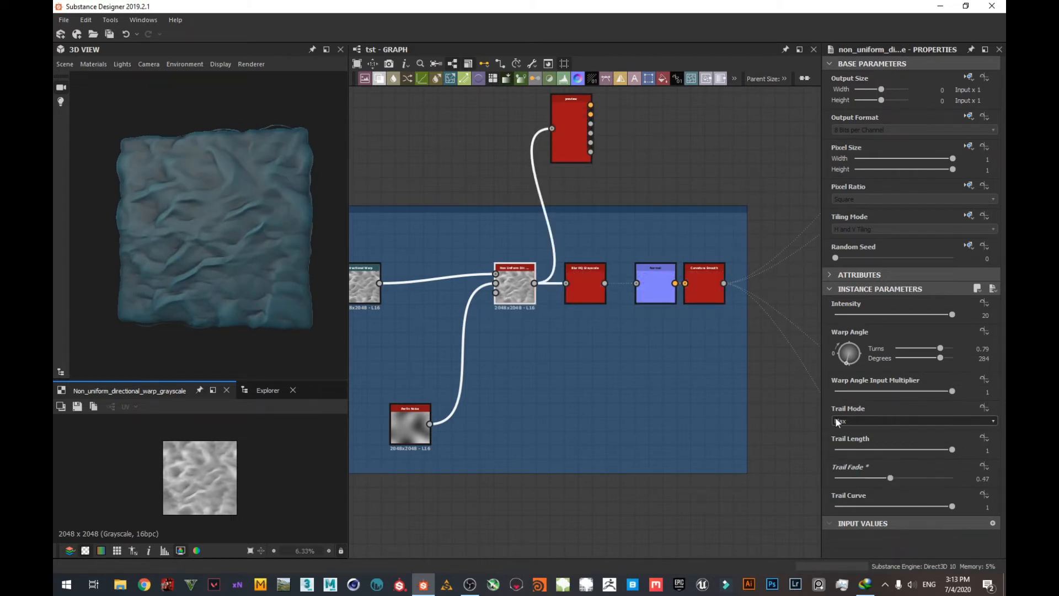
pyautogui.click(913, 421)
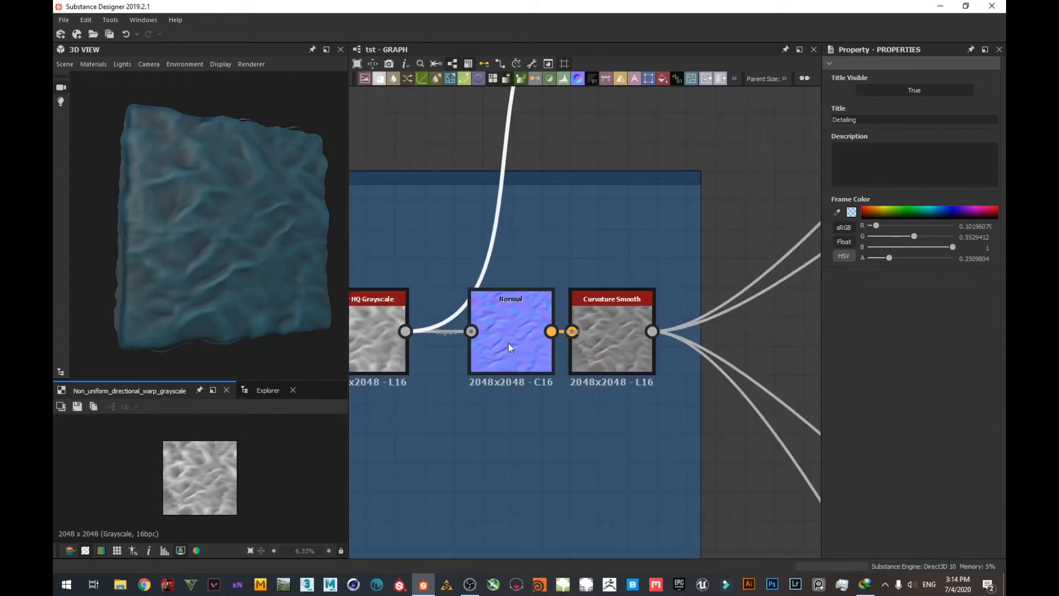
# - Inspect the curvature smooth output and pan the graph to bring the Tile Sampler nodes into view
pyautogui.click(510, 331)
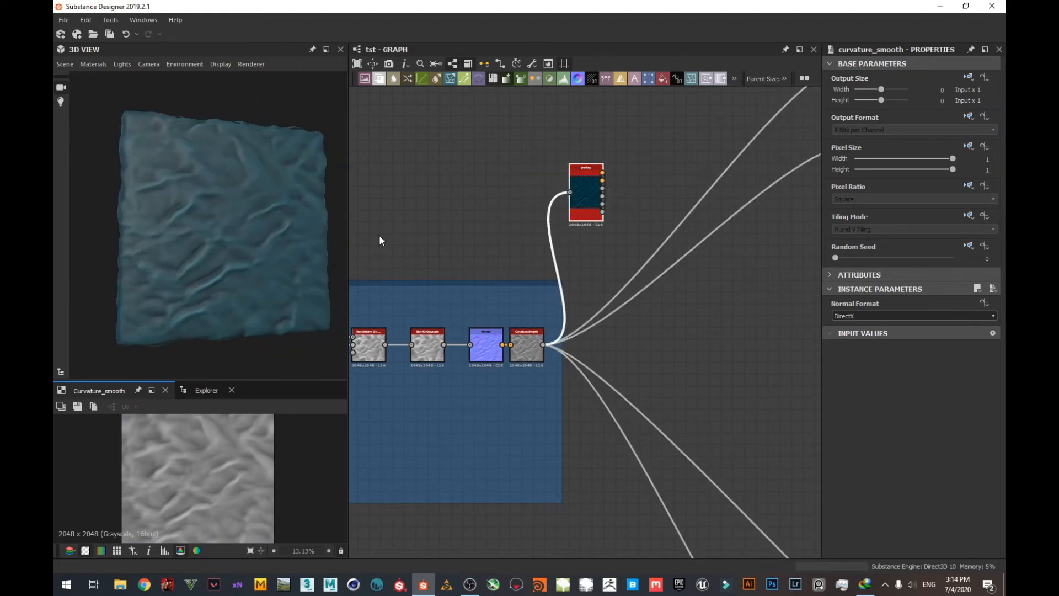
pyautogui.moveTo(381, 241); pyautogui.dragTo(248, 236)
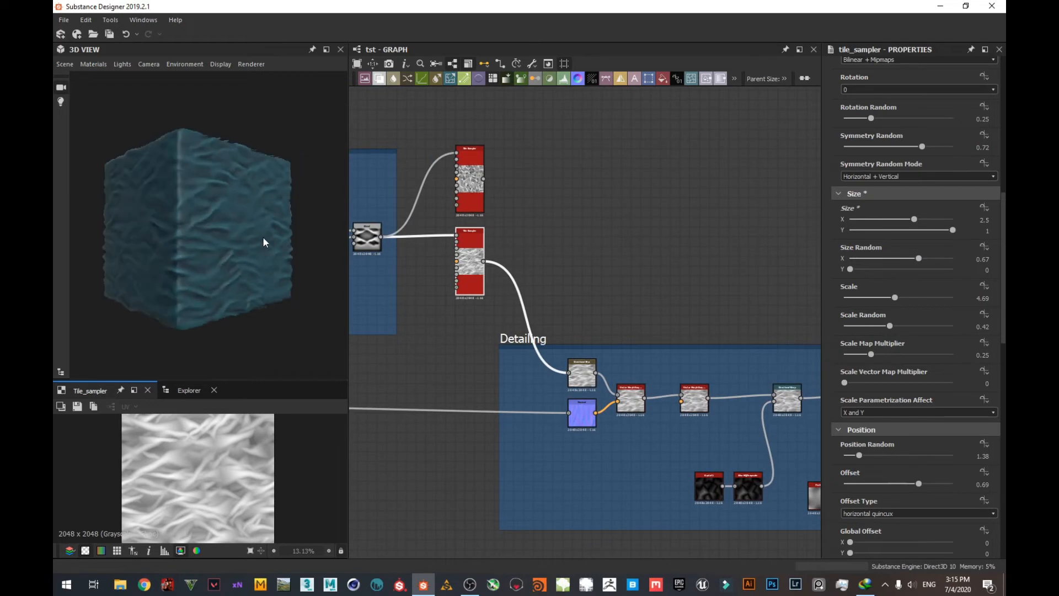
# - Bring the Detailing frame's Directional Blur (intensity 10, 0° angle) into view
pyautogui.scroll(3)
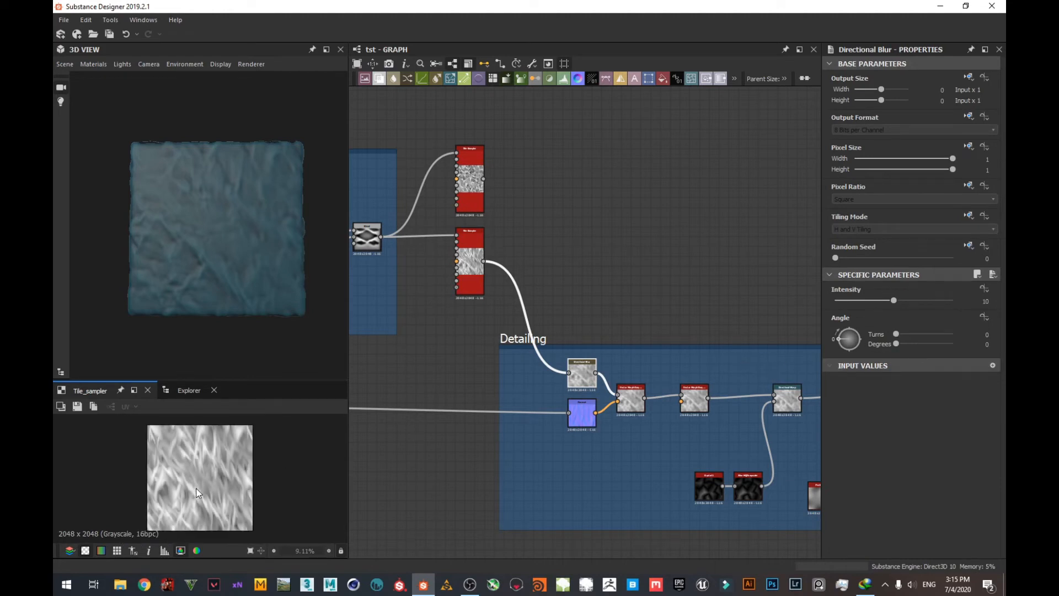
pyautogui.moveTo(897, 334)
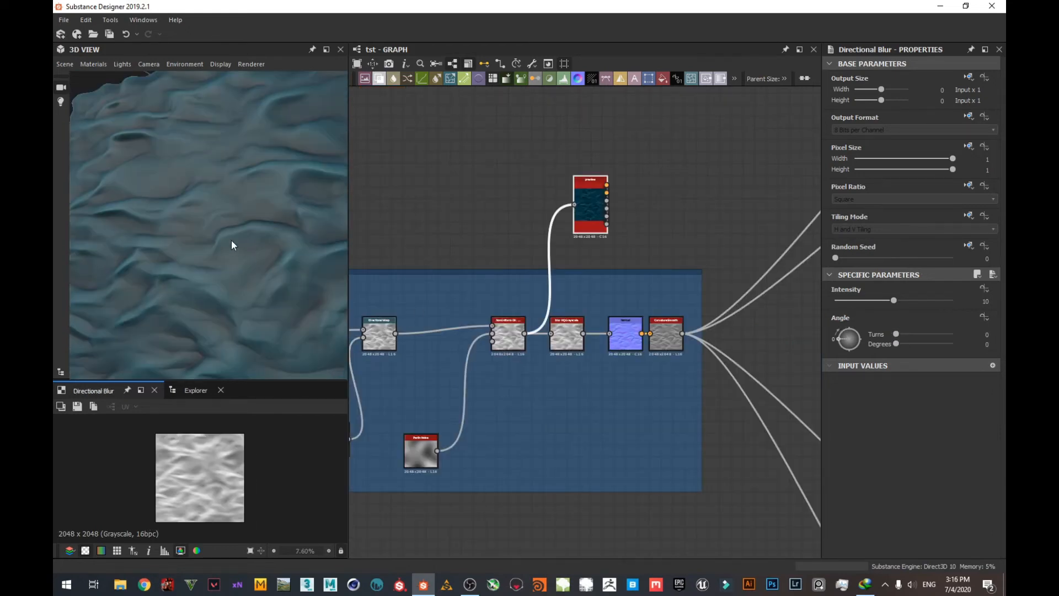
# - Inspect the Non Uniform Directional Warp, then the Micro Details Max (Lighten) Blend of two weave patterns
pyautogui.click(506, 333)
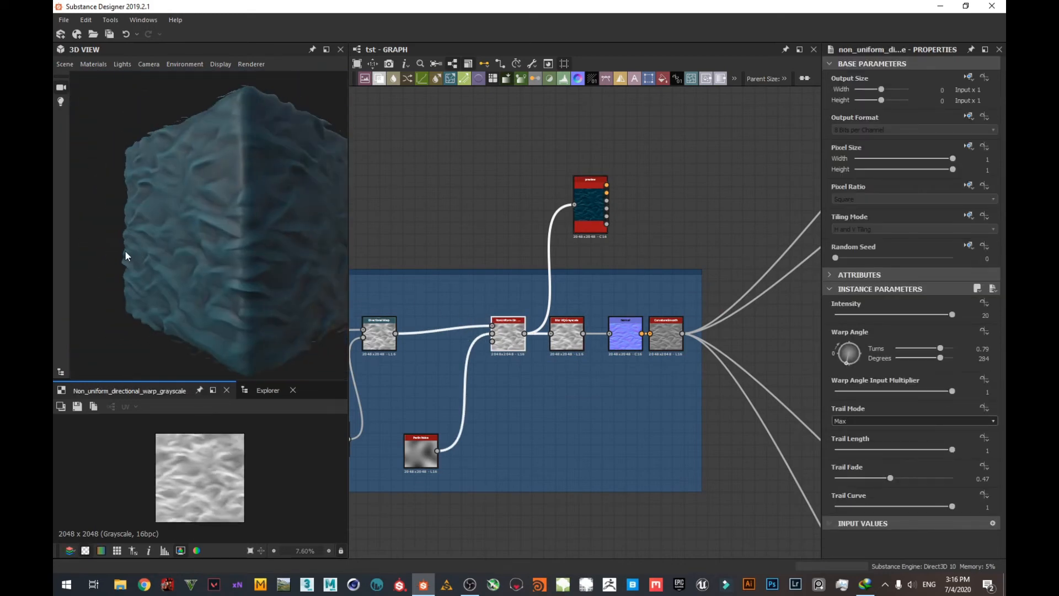
pyautogui.moveTo(203, 203); pyautogui.dragTo(242, 257)
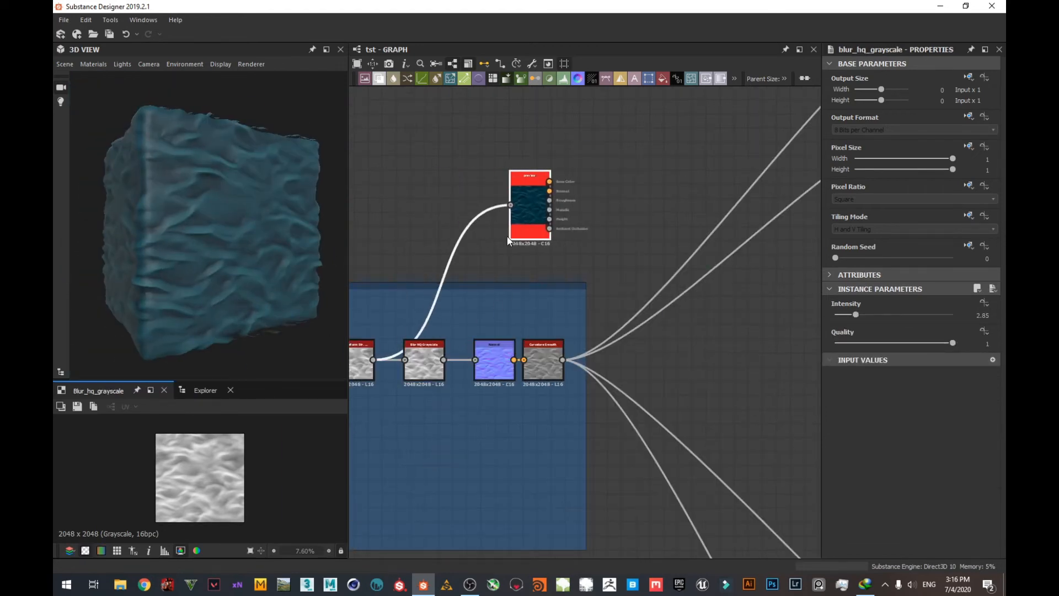
pyautogui.click(531, 207)
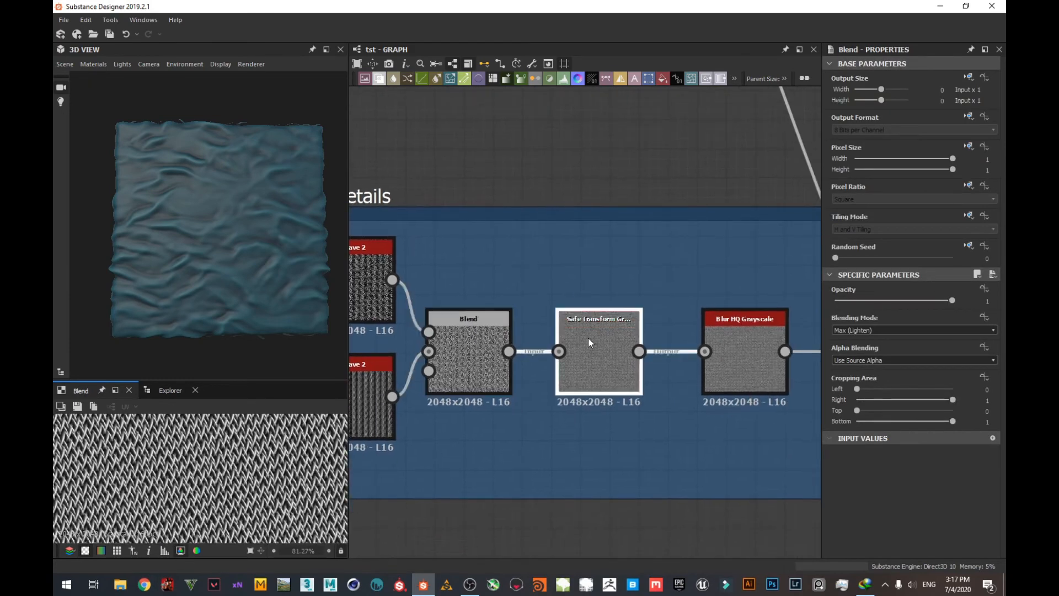
# - Inspect the micro-detail Directional Warp (intensity ~16.35) and list the preview's output channels
pyautogui.click(598, 351)
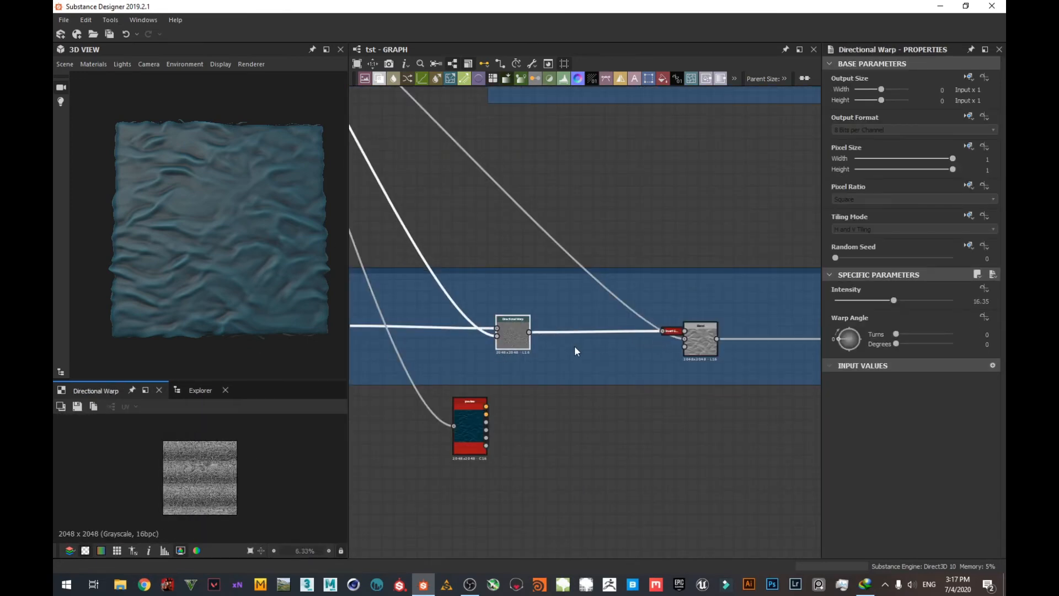
pyautogui.click(701, 340)
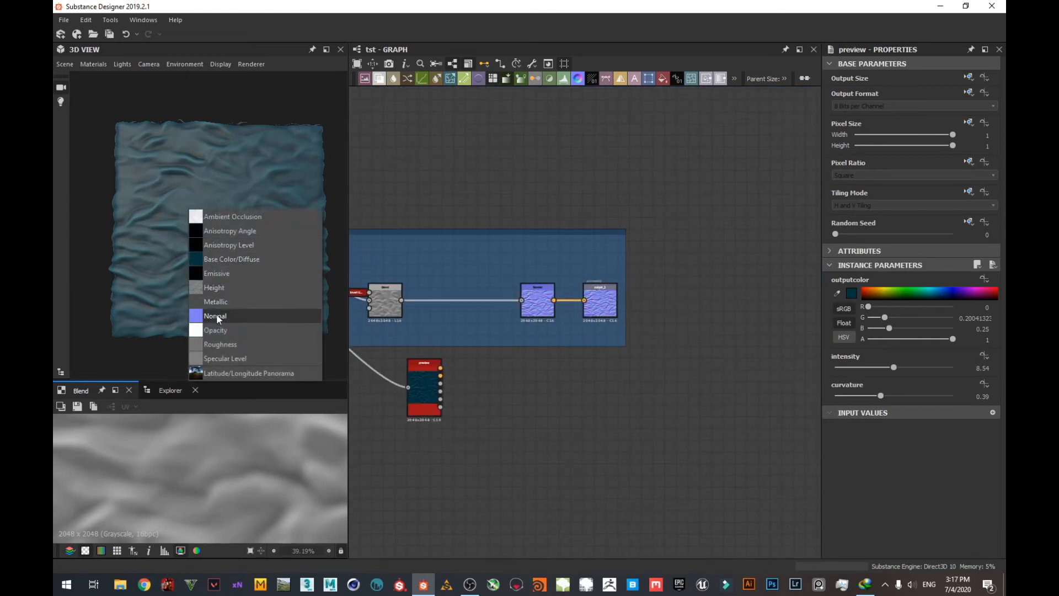
# - Preview the Normal channel and set the noise Blend to Overlay at 0.015 opacity
pyautogui.click(215, 316)
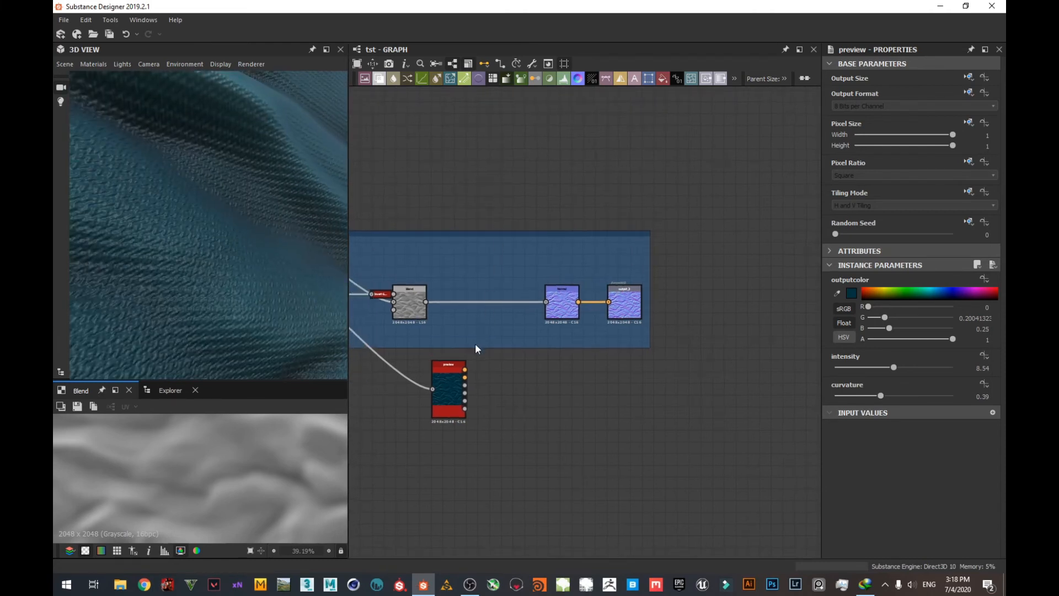
pyautogui.click(409, 300)
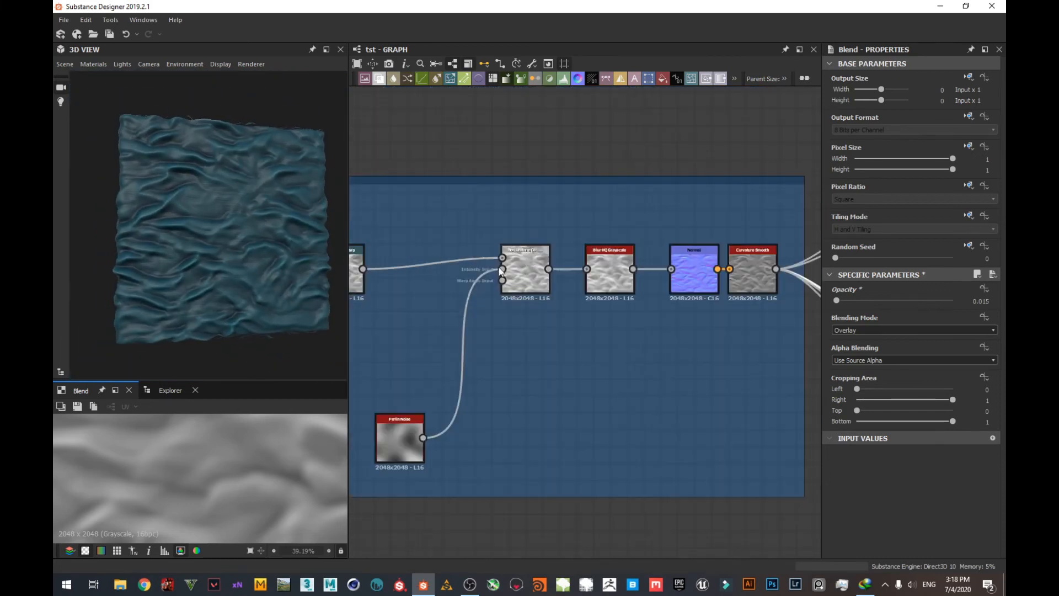
# - Compare trail modes Min and Average on the Non Uniform Directional Warp, keeping Max with a 221° angle
pyautogui.click(525, 267)
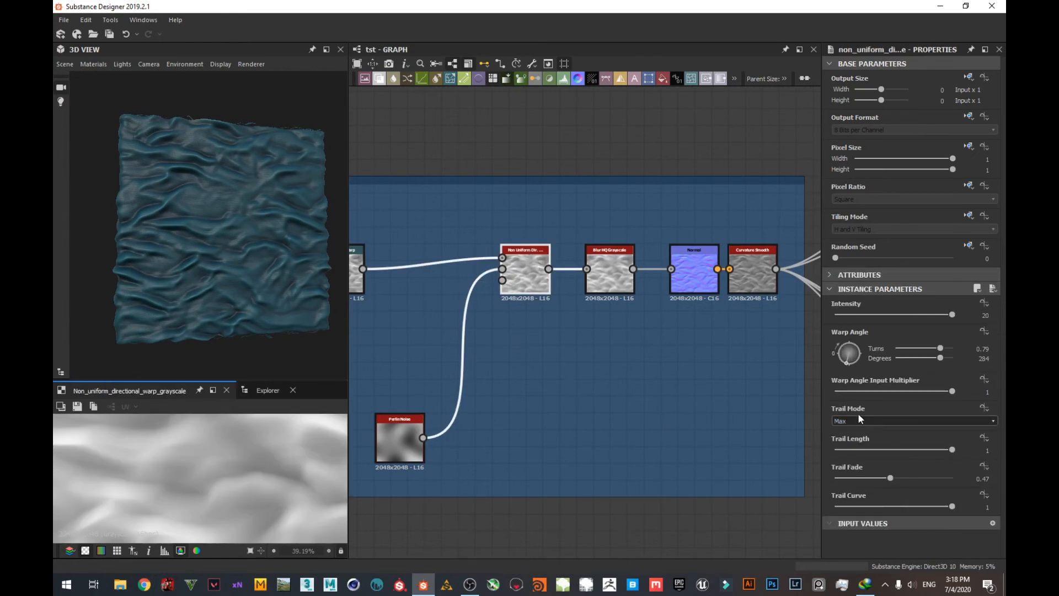
pyautogui.click(912, 420)
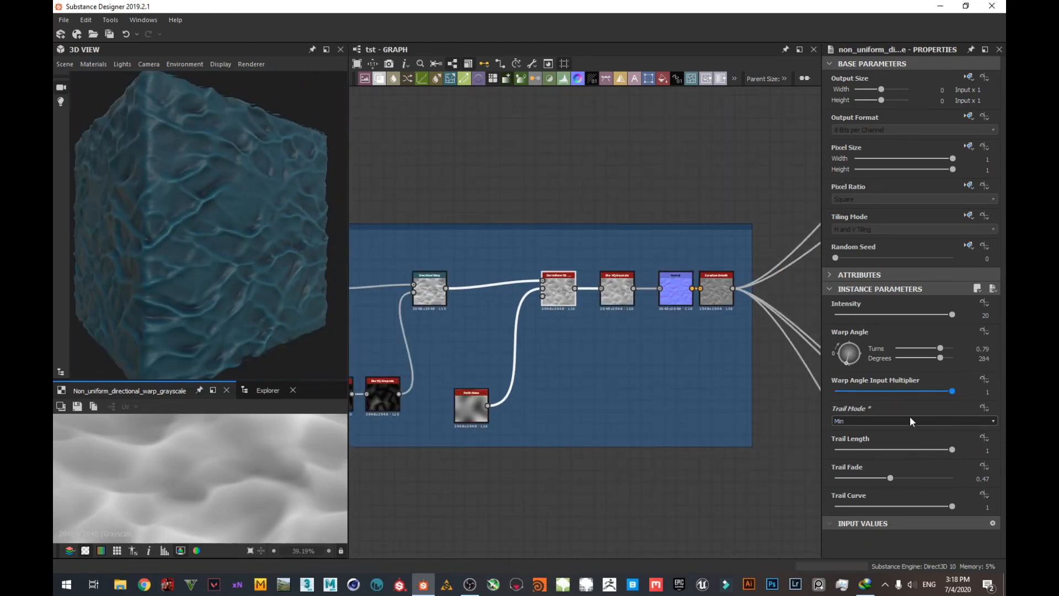
pyautogui.click(913, 421)
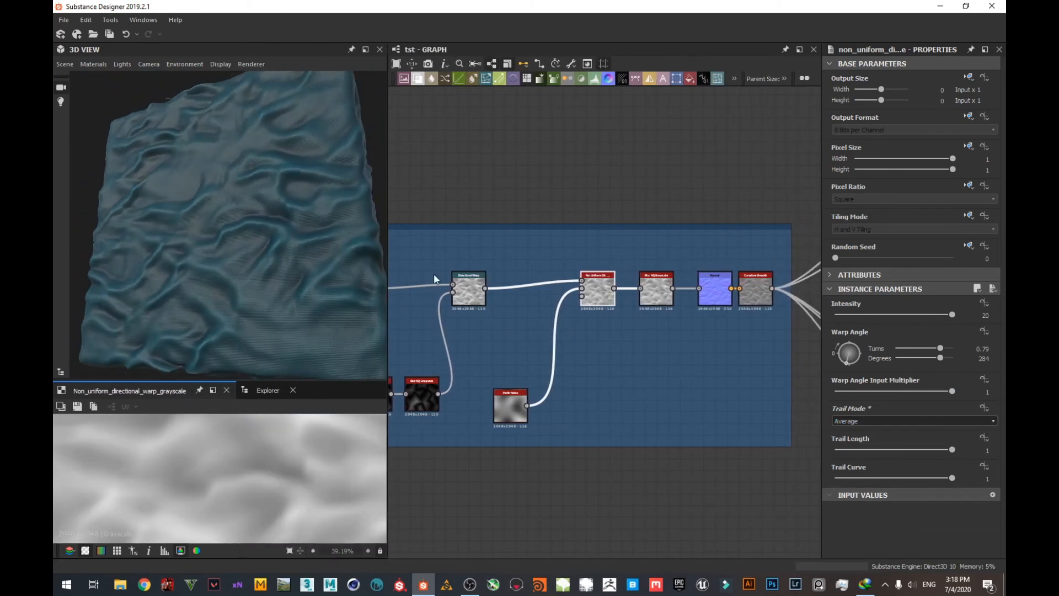
pyautogui.click(912, 421)
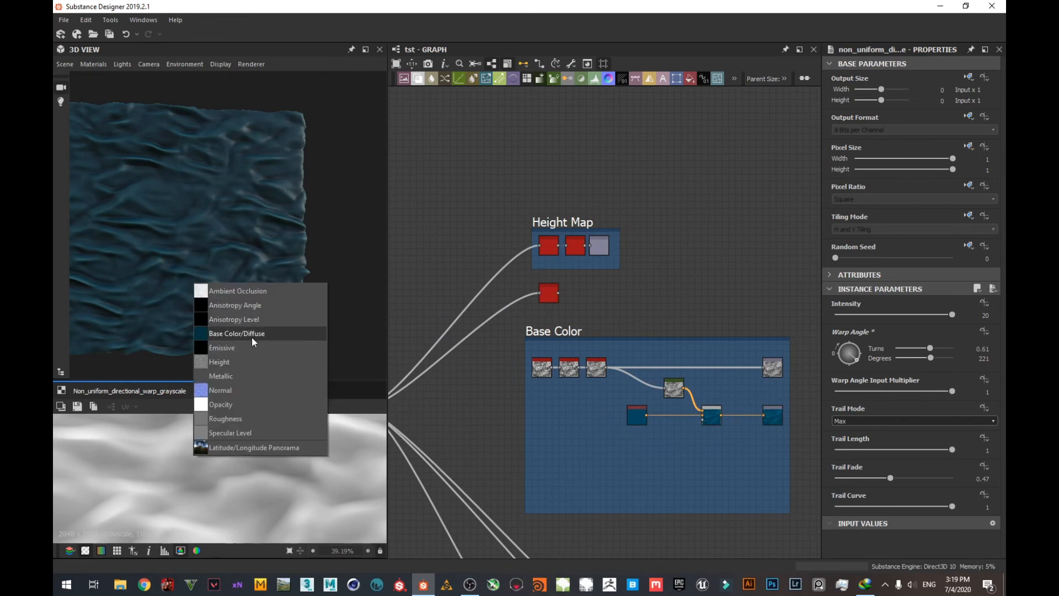
# - Preview Base Color and review its chain: Blur HQ, Clamp 0.21–0.86, Gradient Map and Add Sub Blend at 0.13
pyautogui.click(236, 333)
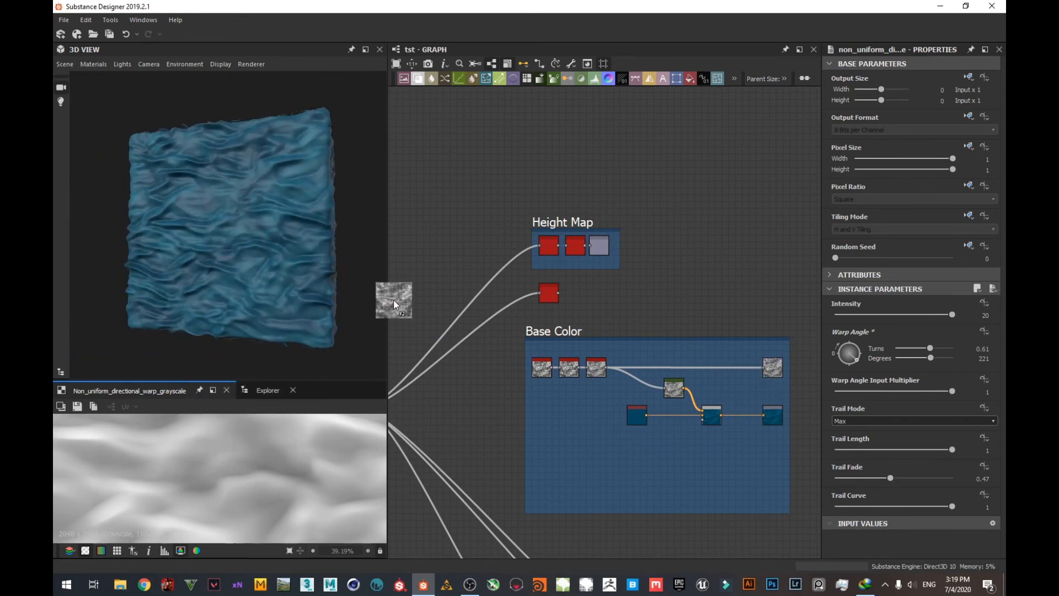
pyautogui.click(394, 300)
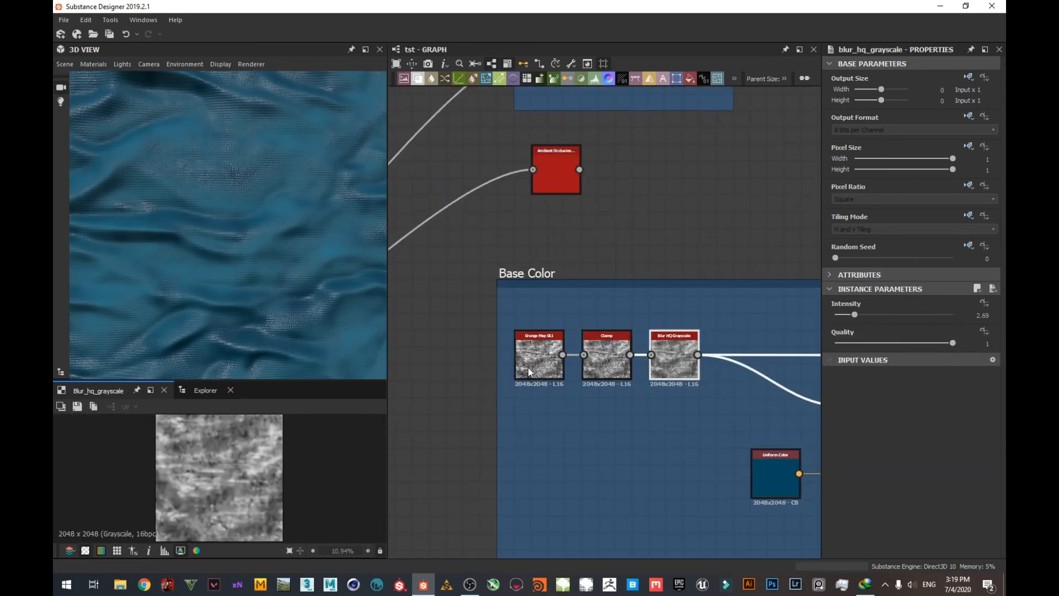
pyautogui.click(606, 354)
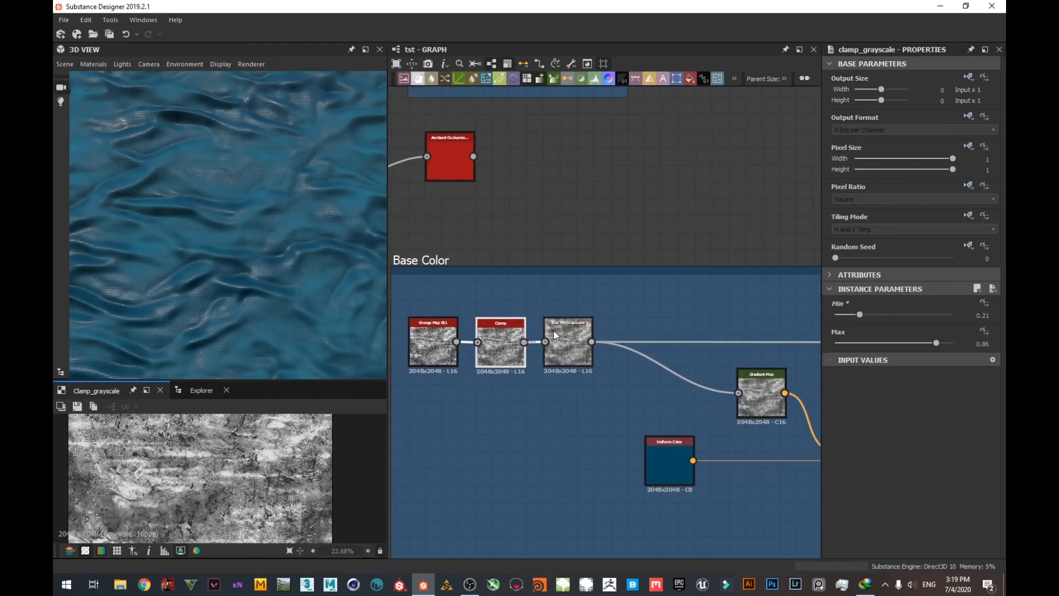
pyautogui.click(567, 343)
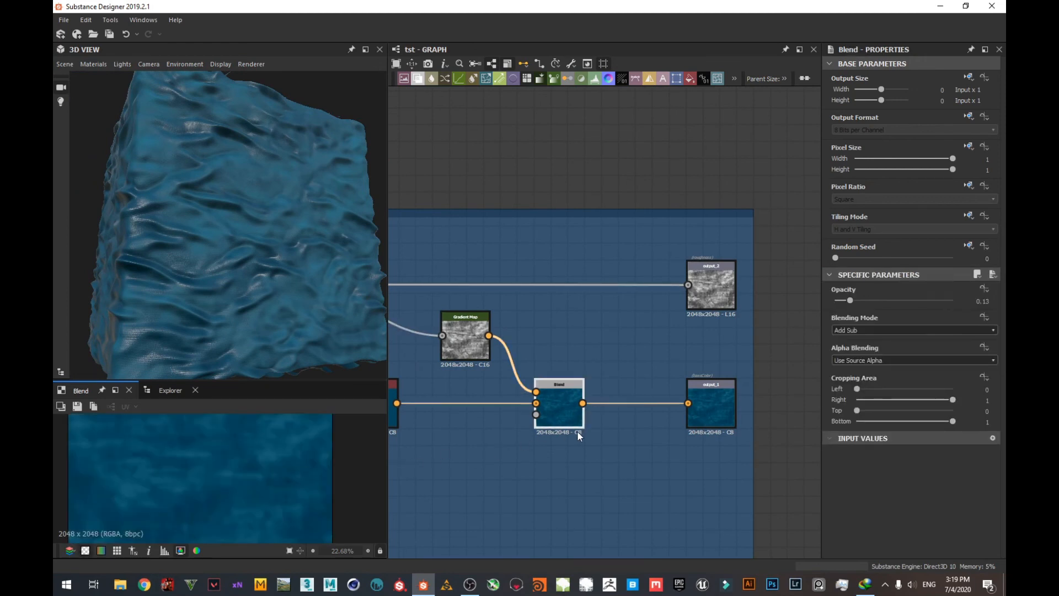
pyautogui.scroll(-3)
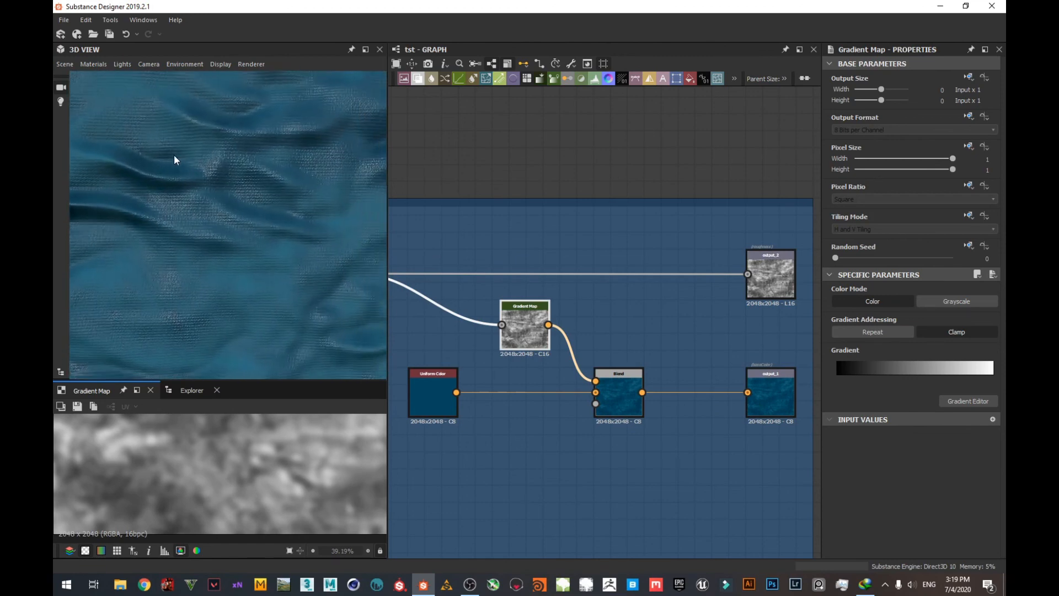
pyautogui.moveTo(174, 160); pyautogui.dragTo(251, 196)
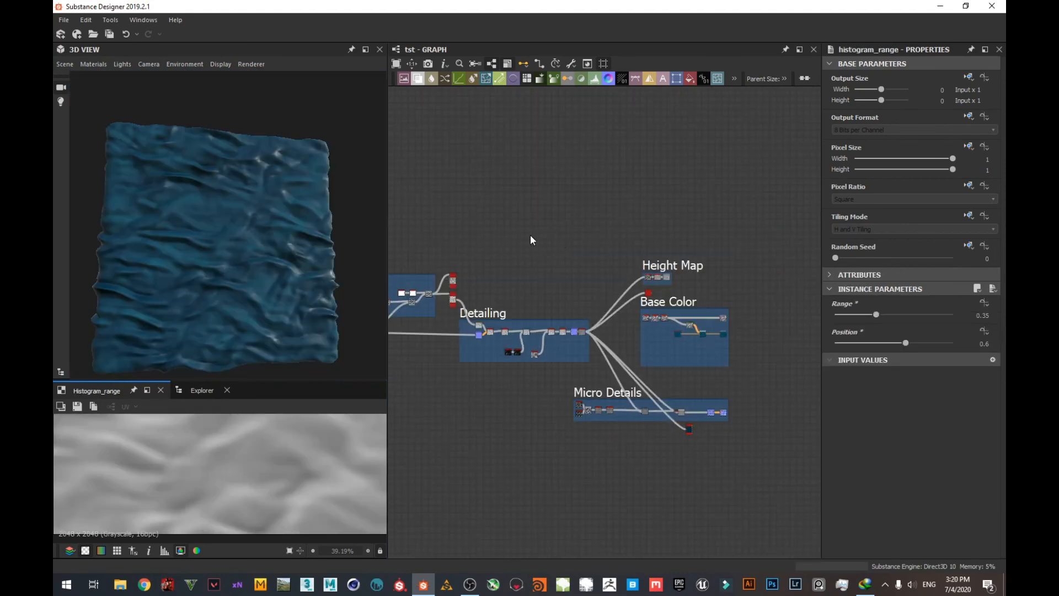
# - Zoom out over the whole graph and show the Tile Sampler's 7×4 tile settings with the cloth on a cube
pyautogui.scroll(3)
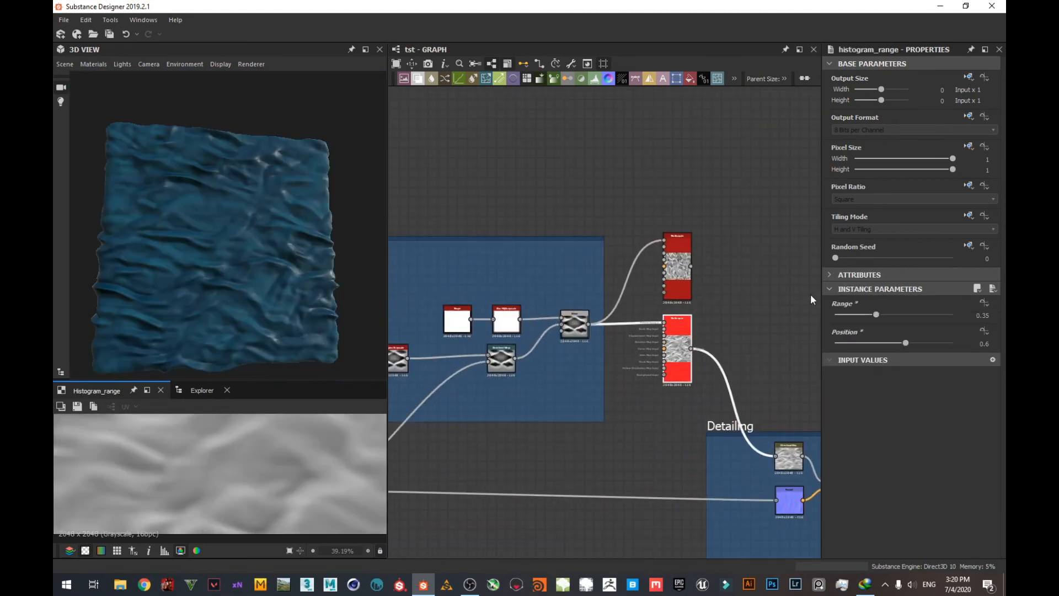
pyautogui.click(677, 350)
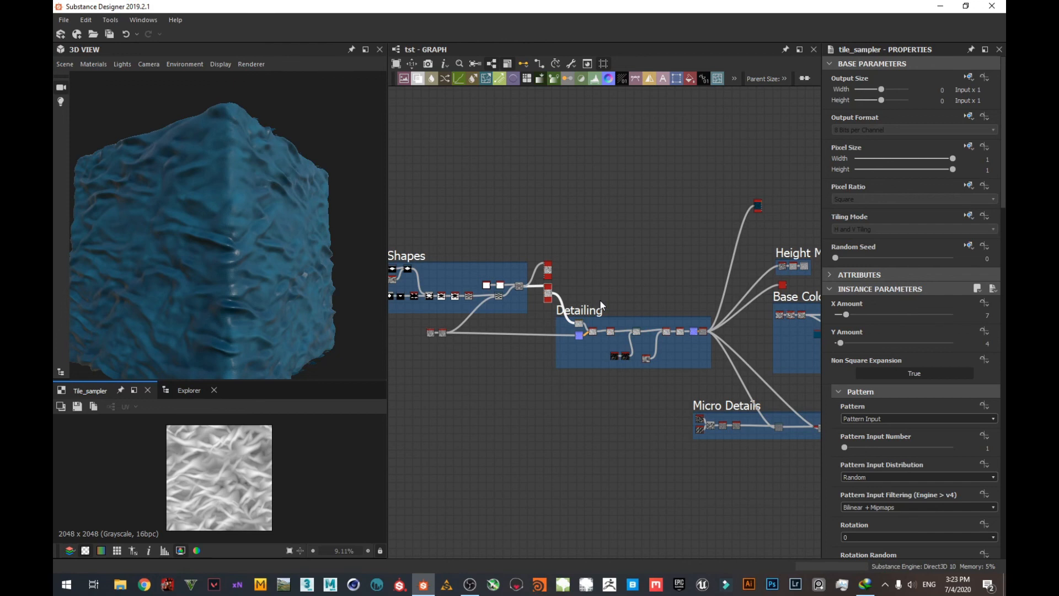
pyautogui.moveTo(643, 360)
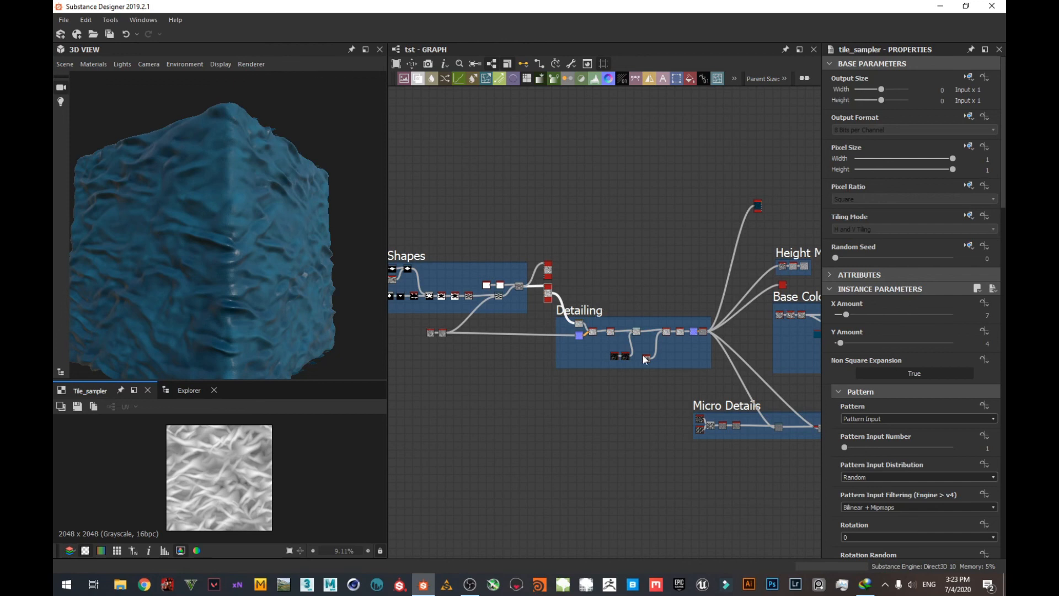